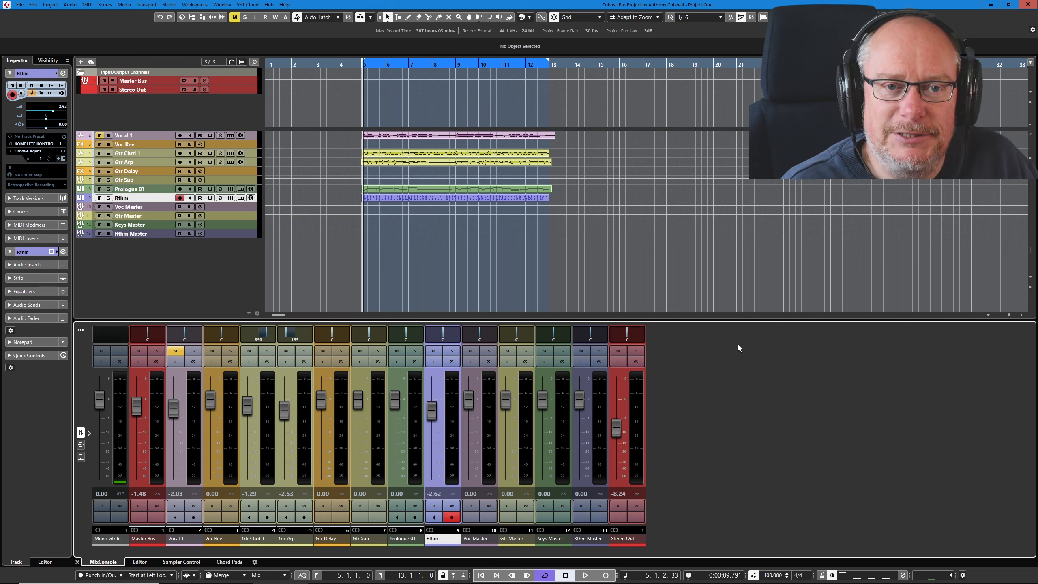
pyautogui.moveTo(788, 356)
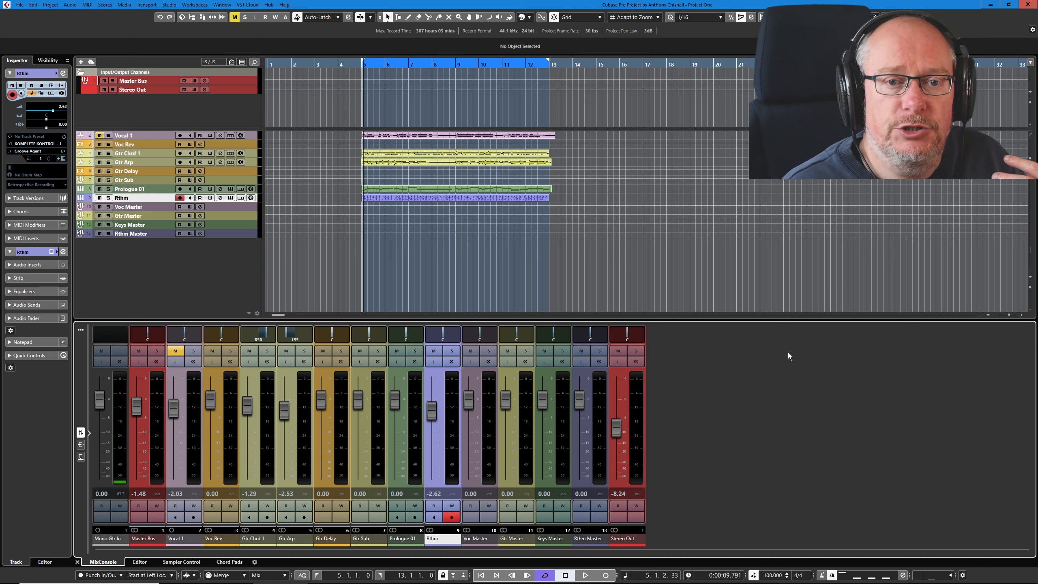
pyautogui.moveTo(700, 443)
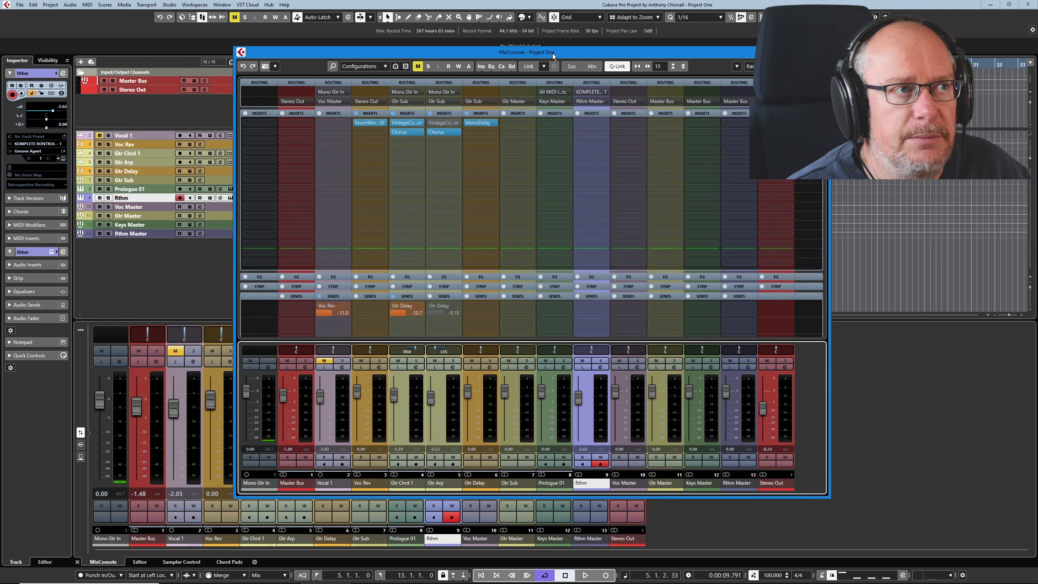
pyautogui.moveTo(525, 53); pyautogui.dragTo(508, 31)
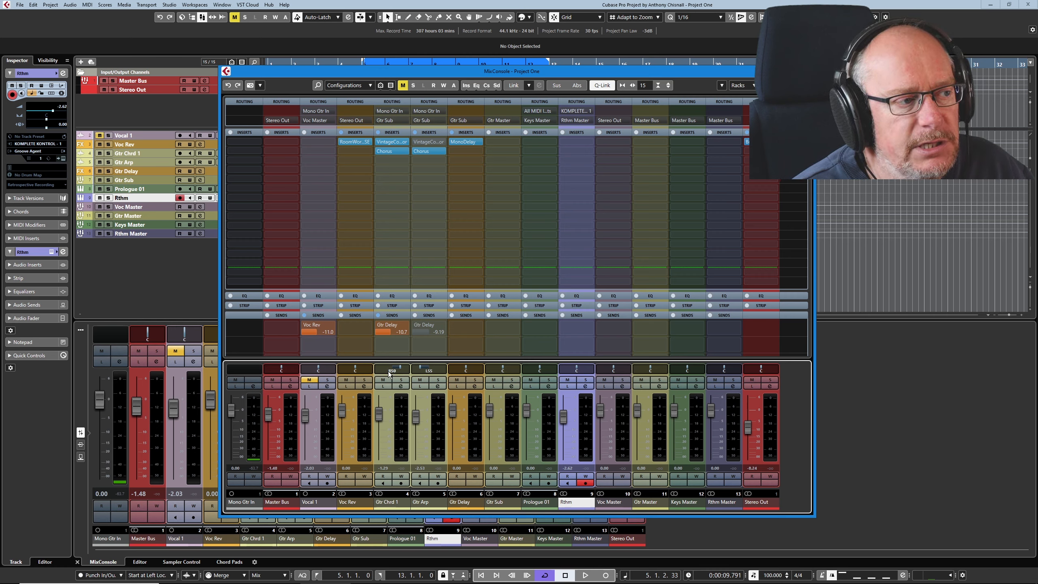
pyautogui.moveTo(415, 444)
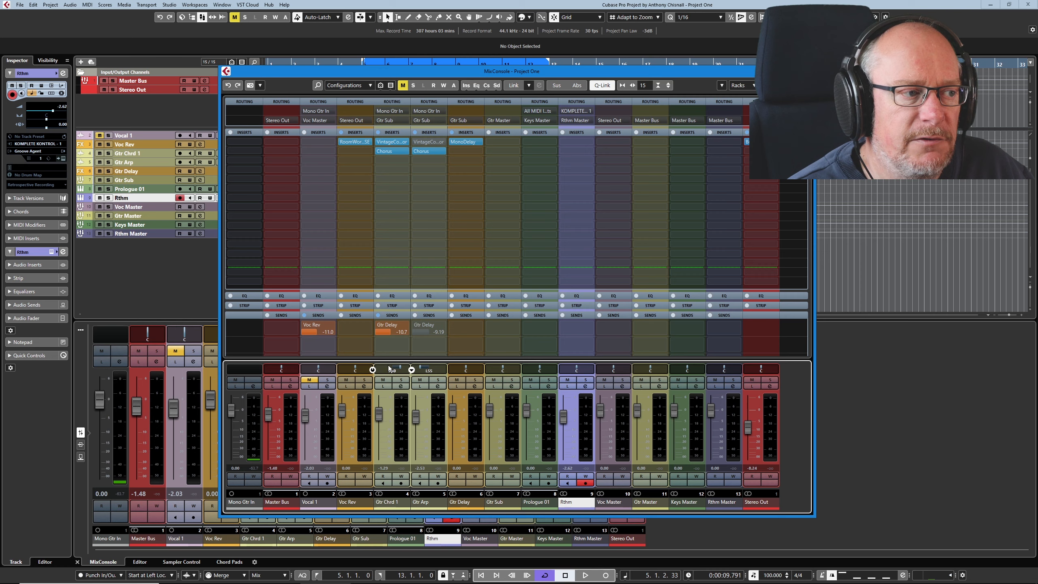
pyautogui.moveTo(413, 368)
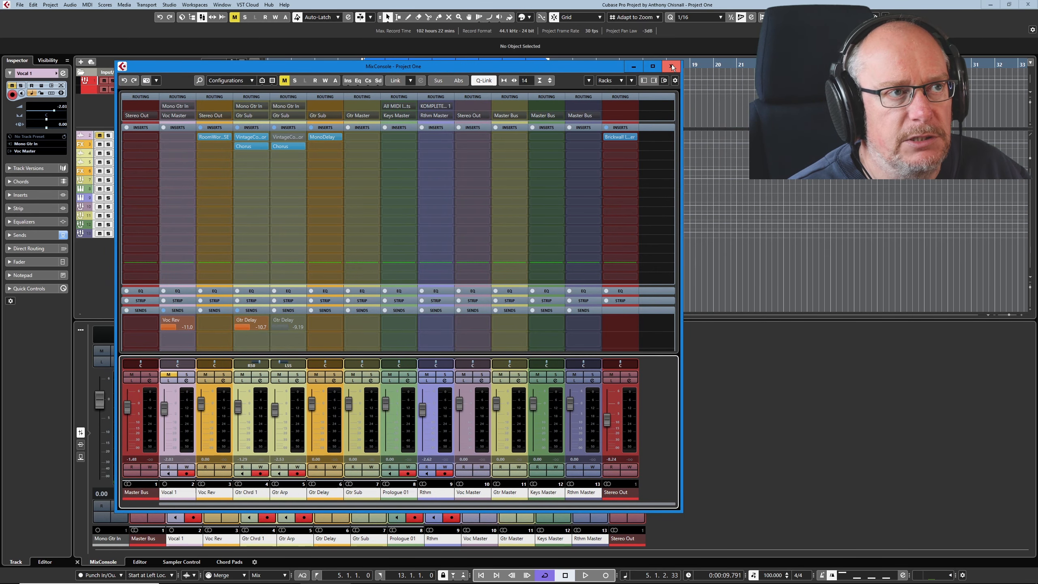
# - Close the floating MixConsole window and show the lower-zone mixer's toolbar
pyautogui.click(671, 66)
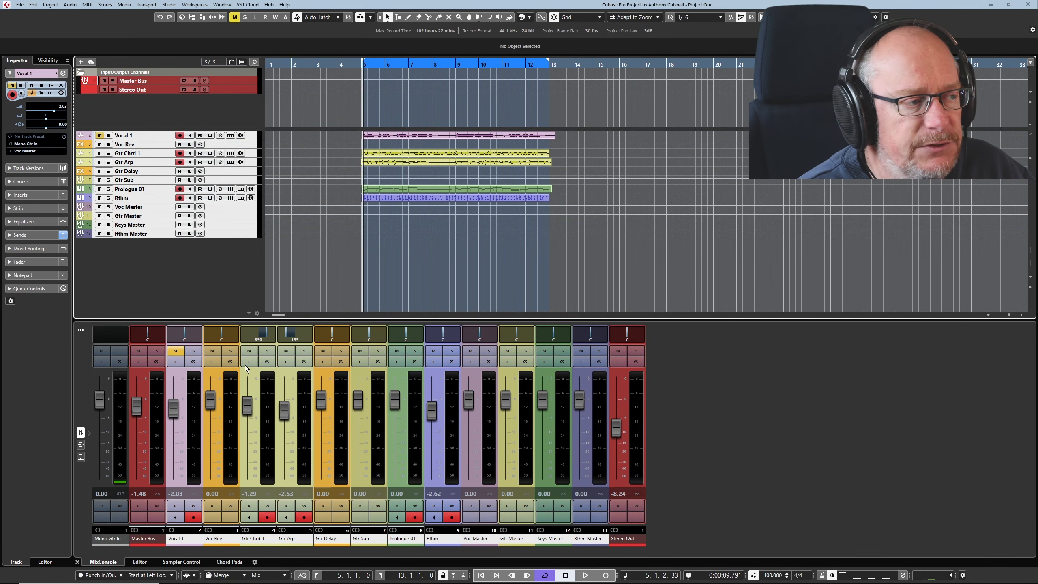
pyautogui.moveTo(102, 332)
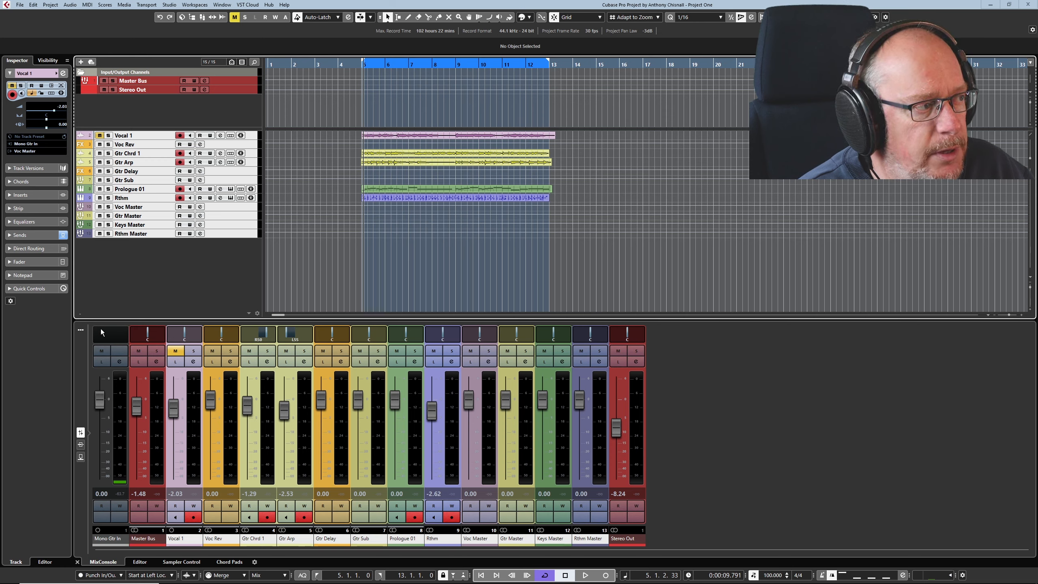
pyautogui.moveTo(83, 331)
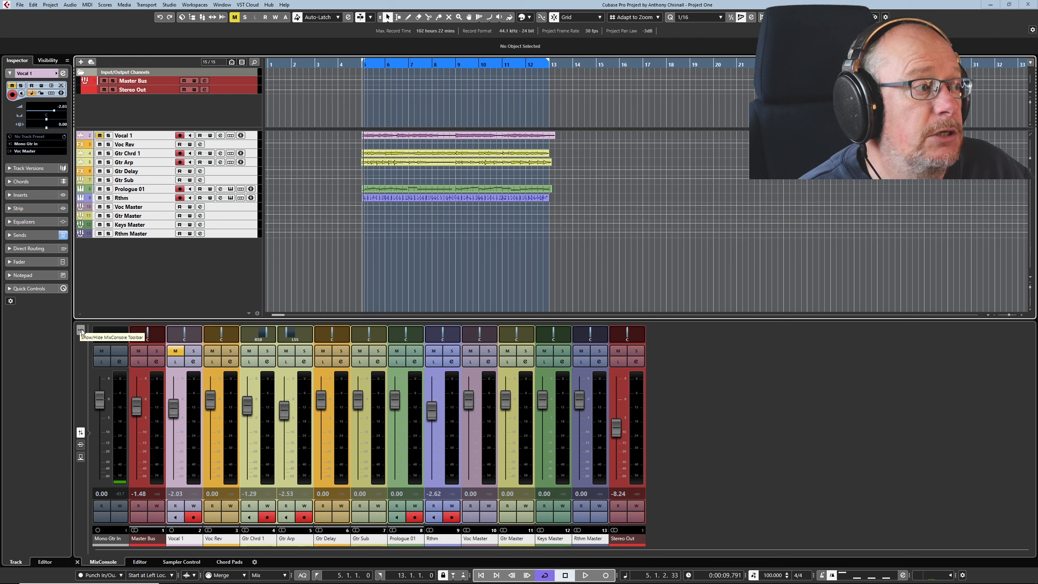
pyautogui.click(80, 329)
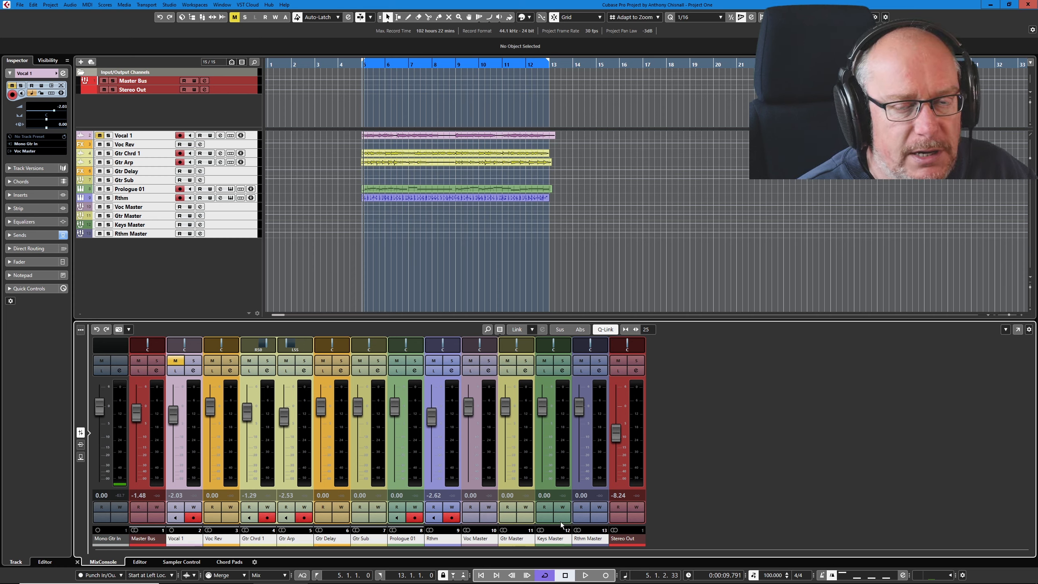
pyautogui.moveTo(398, 421)
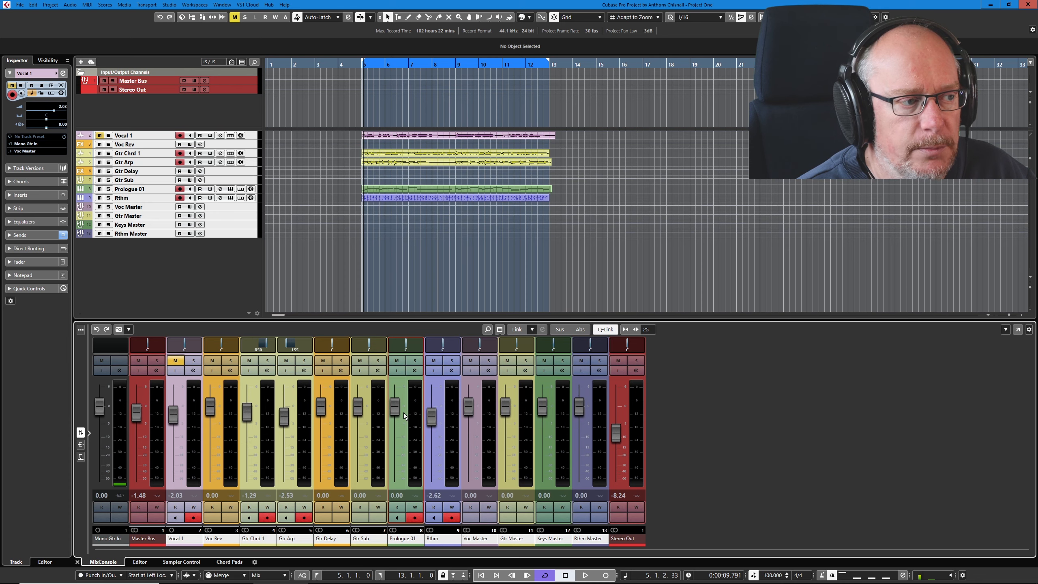
pyautogui.moveTo(294, 344)
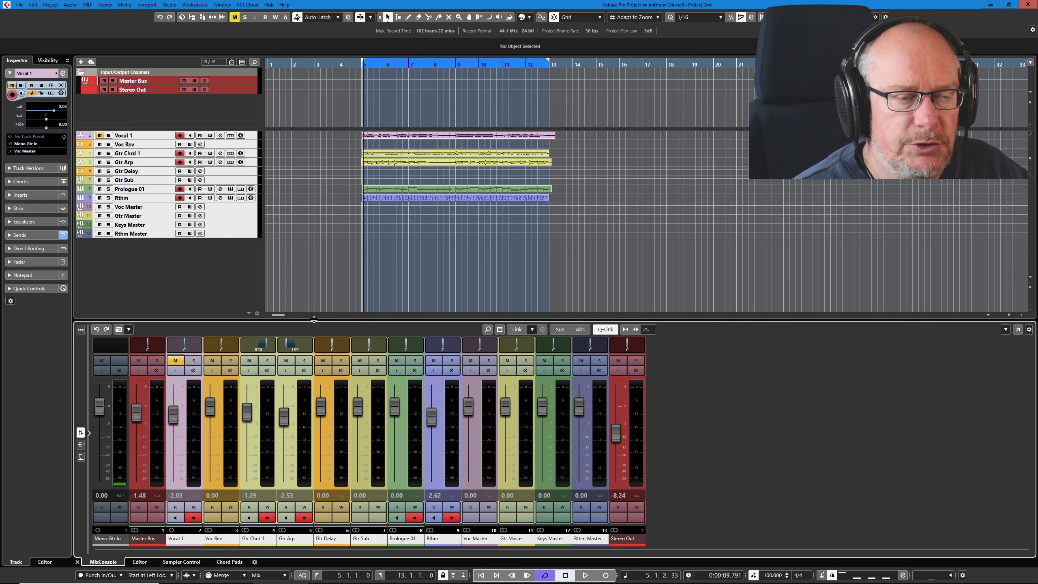
pyautogui.moveTo(295, 349)
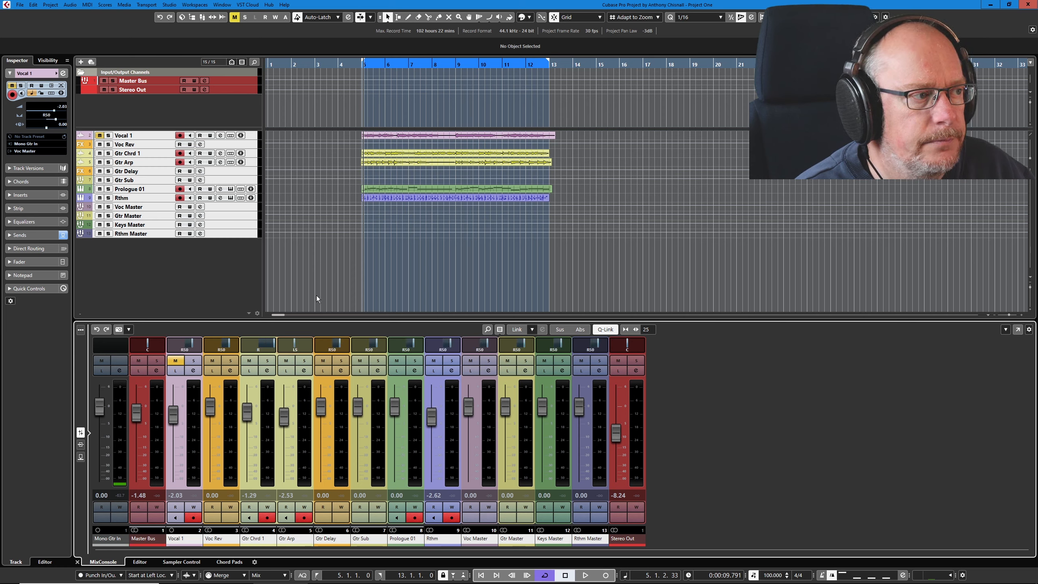
pyautogui.moveTo(258, 348)
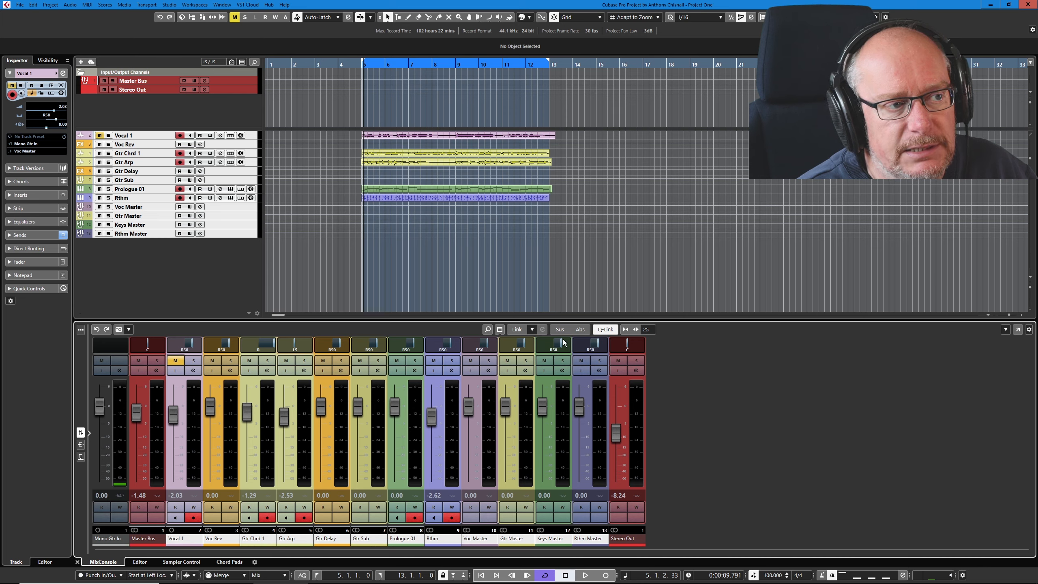
pyautogui.moveTo(348, 412)
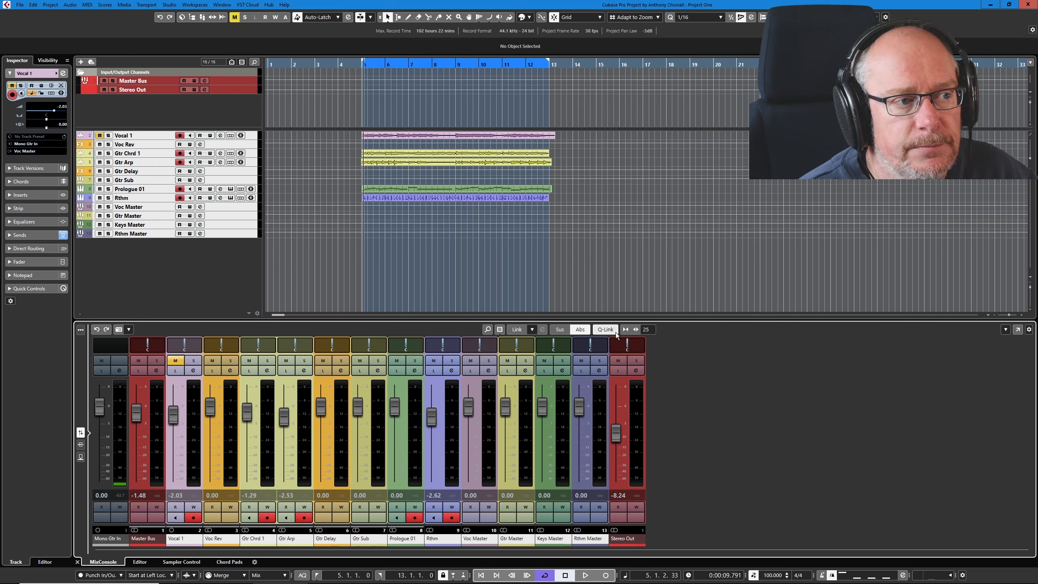
pyautogui.moveTo(580, 329)
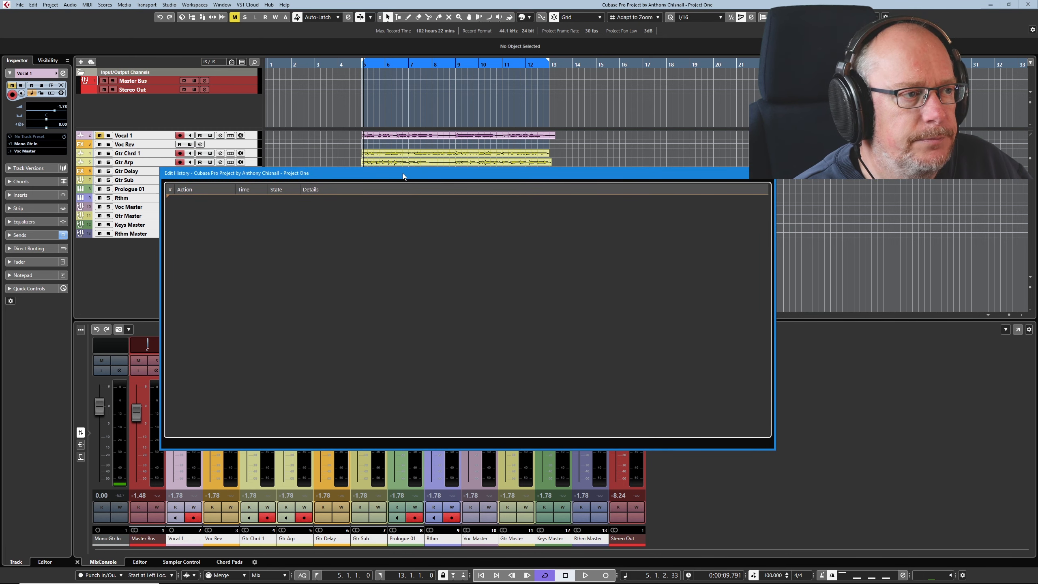
pyautogui.moveTo(737, 184)
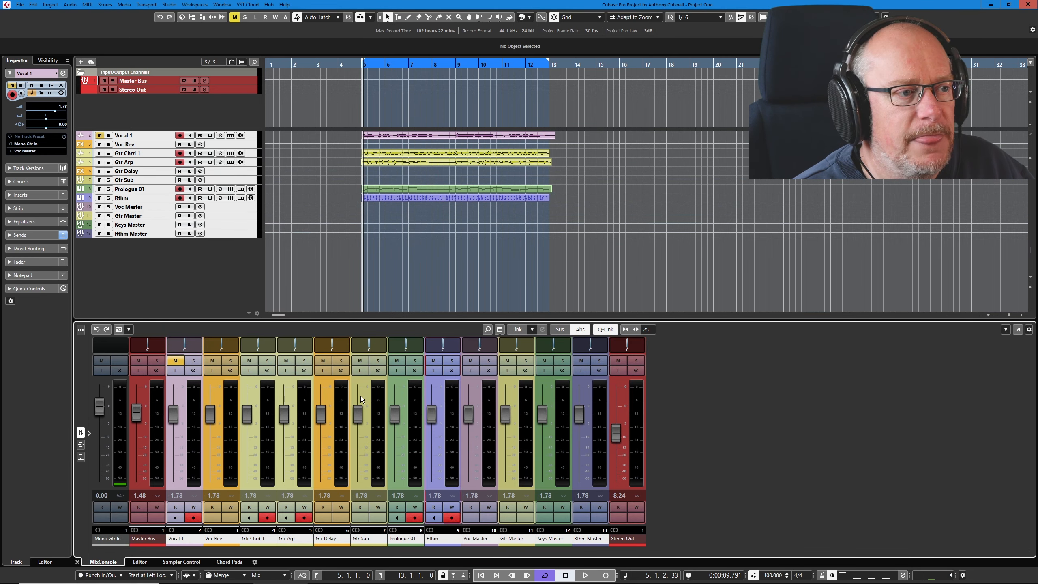
# - Use File > Revert and confirm to reload the last saved project
pyautogui.click(20, 4)
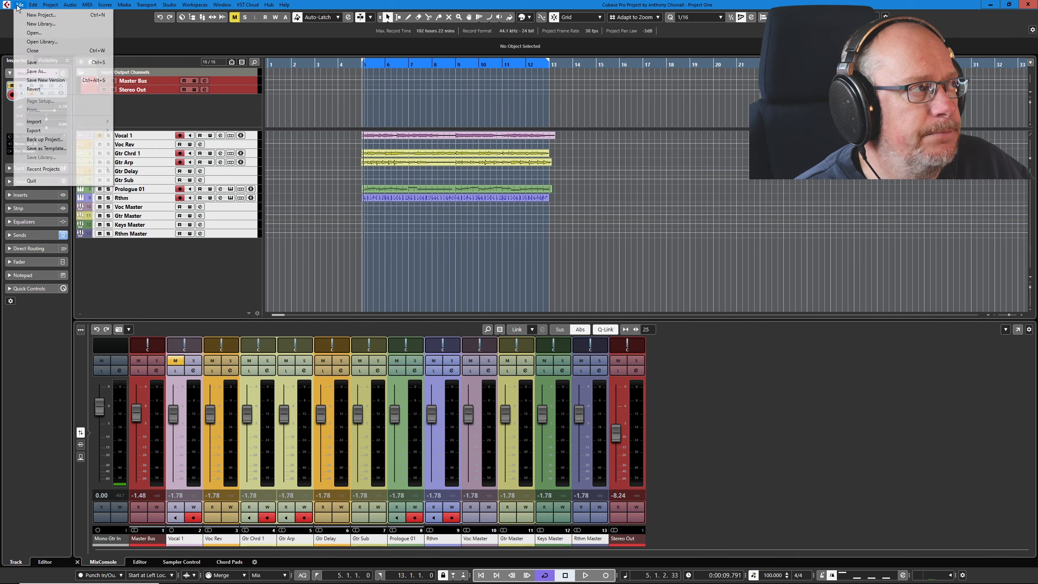
pyautogui.moveTo(34, 89)
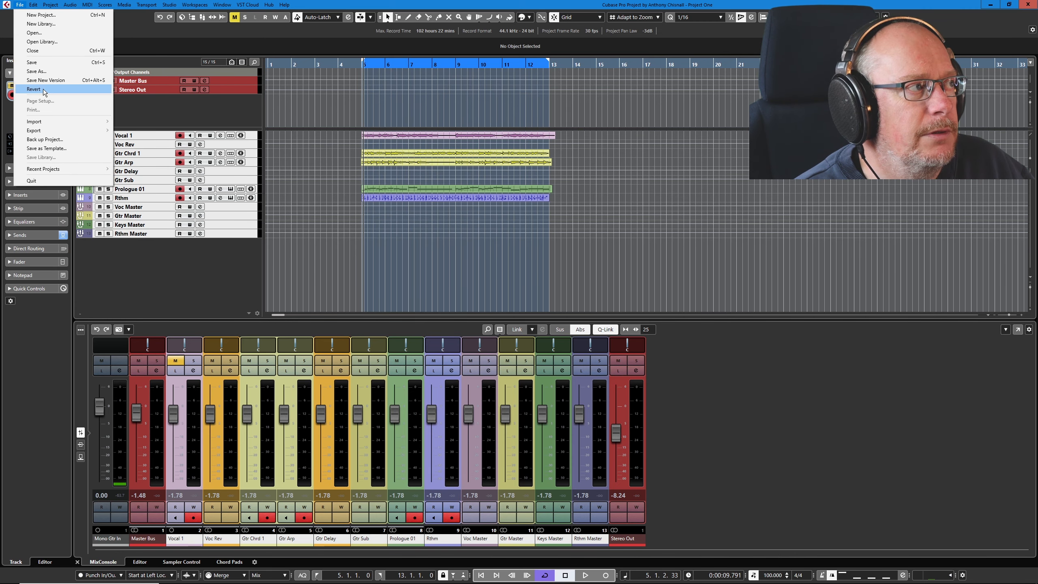
pyautogui.click(34, 89)
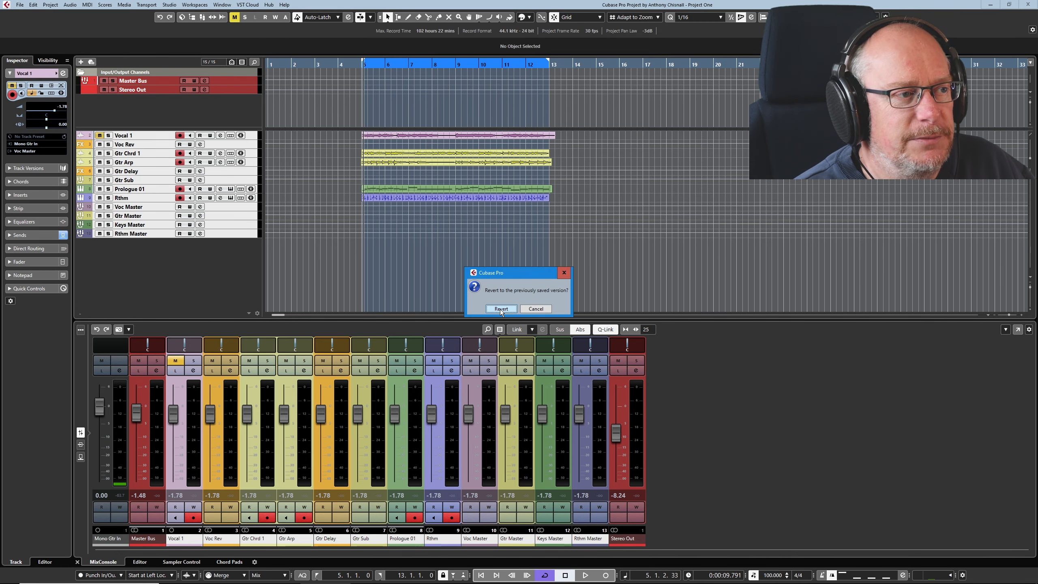
pyautogui.click(500, 309)
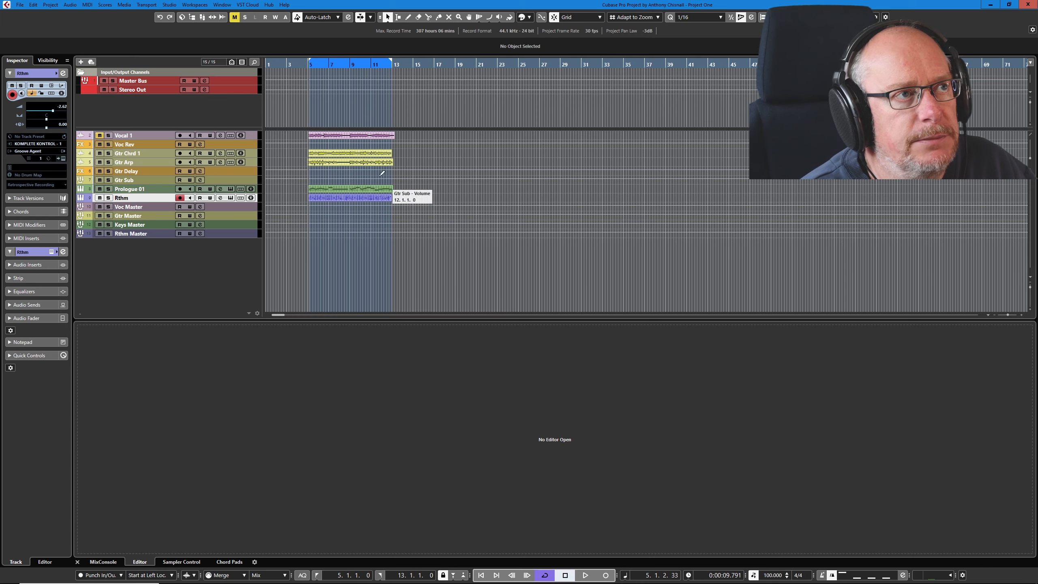
# - Switch the lower zone back to the MixConsole tab
pyautogui.click(103, 561)
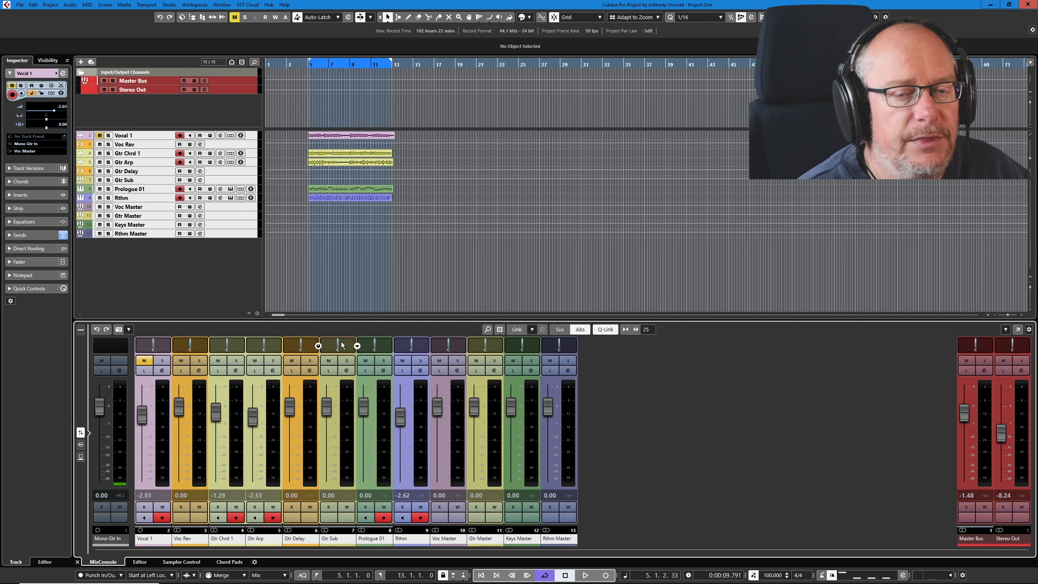
pyautogui.moveTo(388, 396)
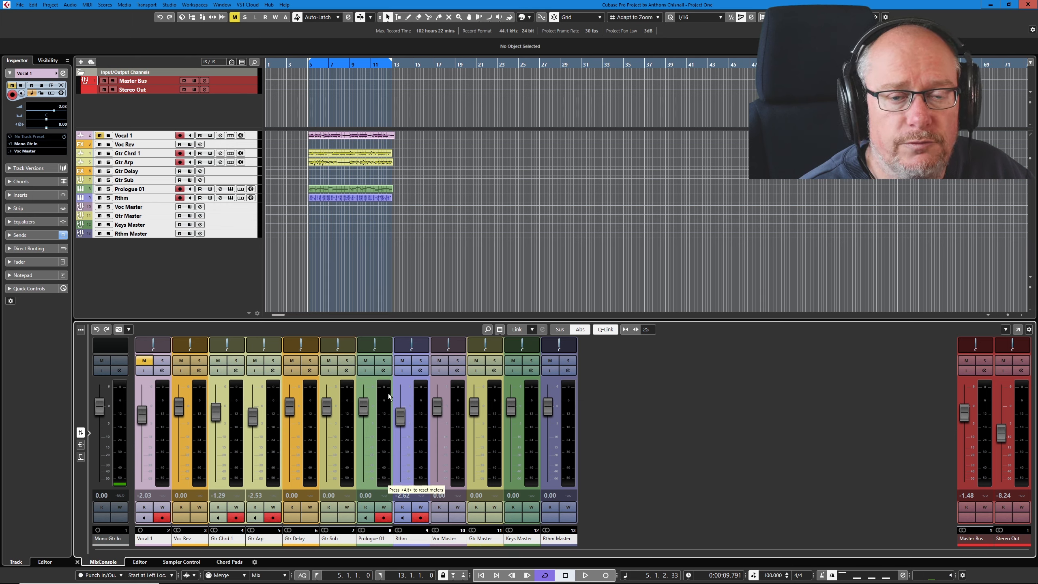
pyautogui.moveTo(482, 400)
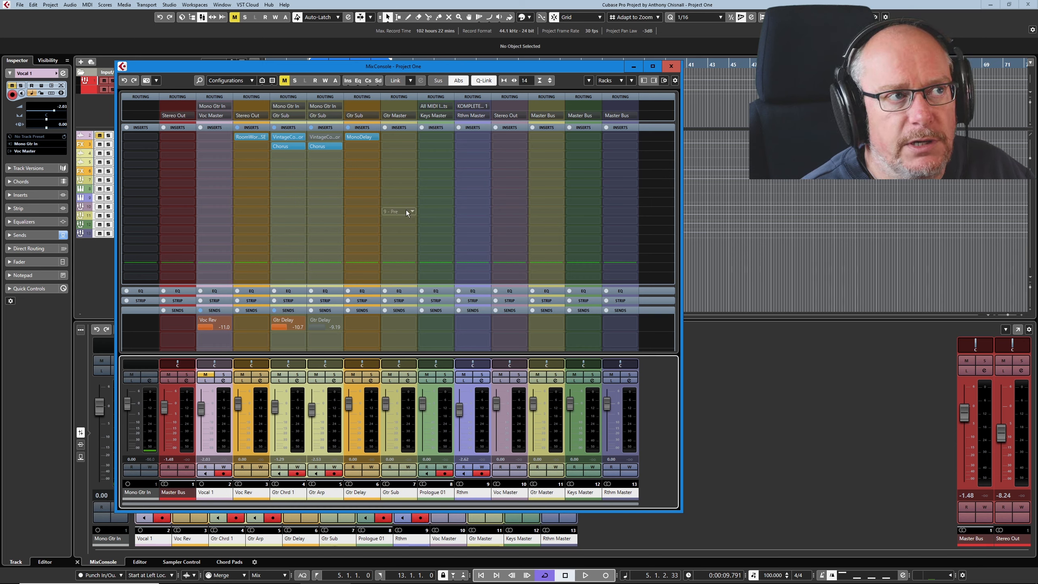
pyautogui.moveTo(484, 80)
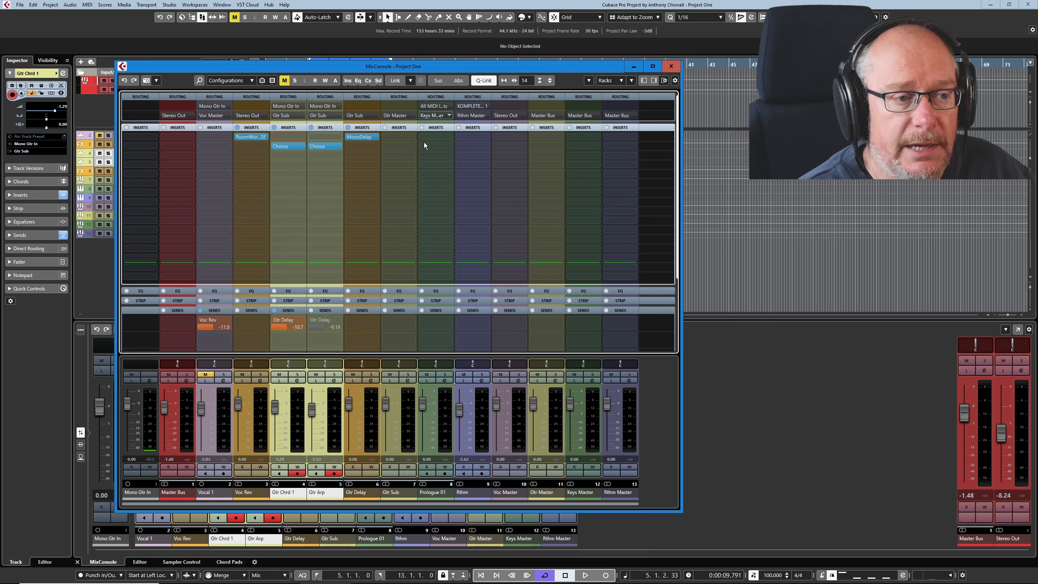
# - Set Gtr Chrd 1 to -0.22 dB and Gtr Arp to -1.46 dB, then close the mixer
pyautogui.moveTo(311, 411); pyautogui.dragTo(311, 421)
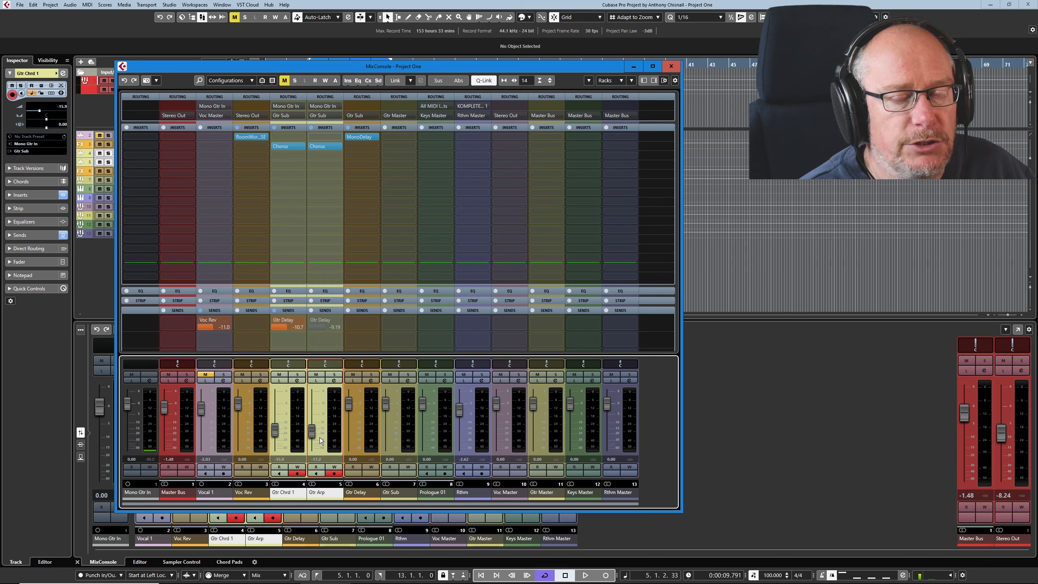
pyautogui.moveTo(310, 433); pyautogui.dragTo(318, 414)
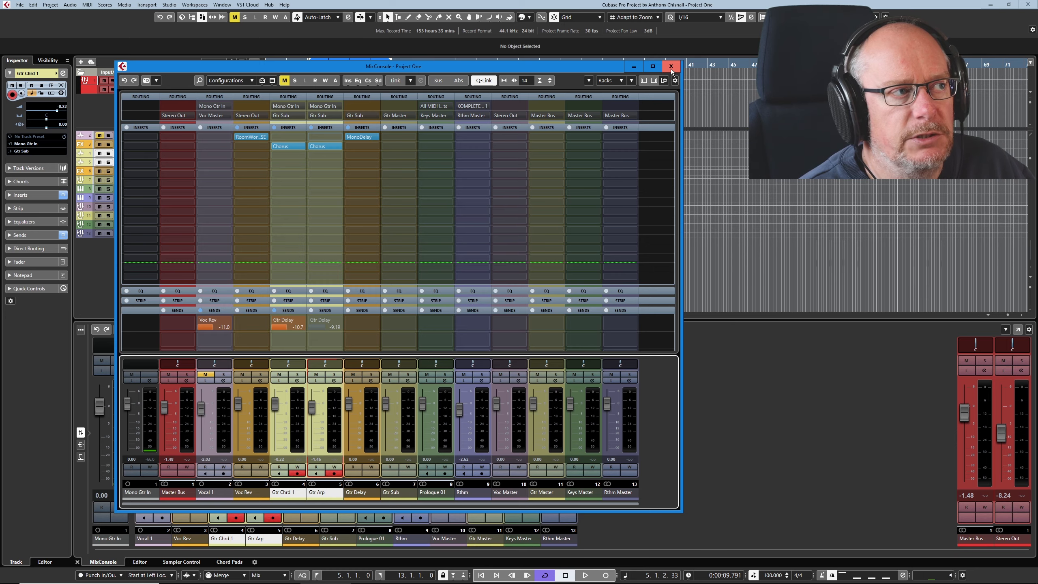
pyautogui.click(671, 66)
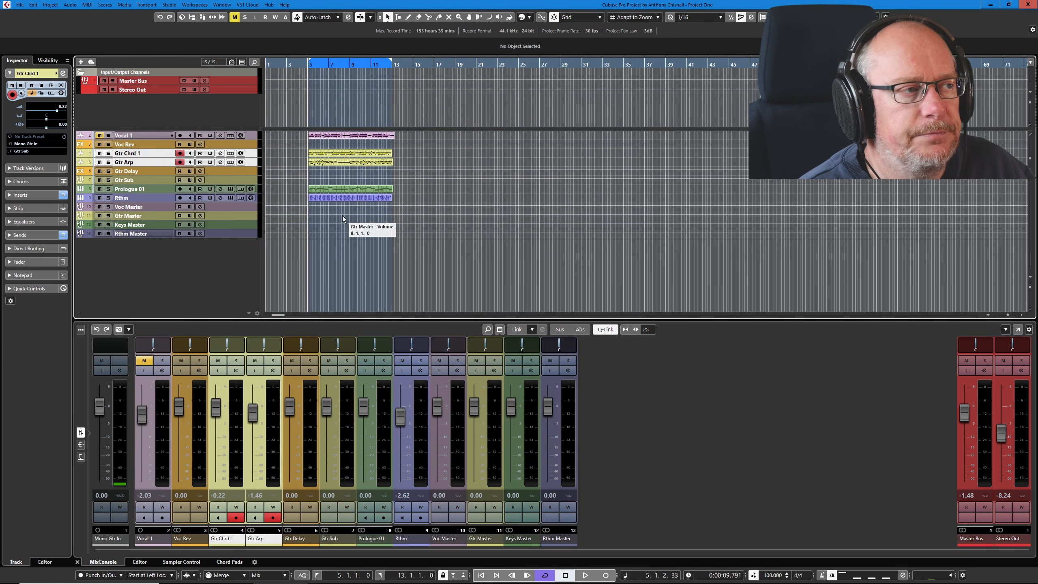
pyautogui.moveTo(417, 175)
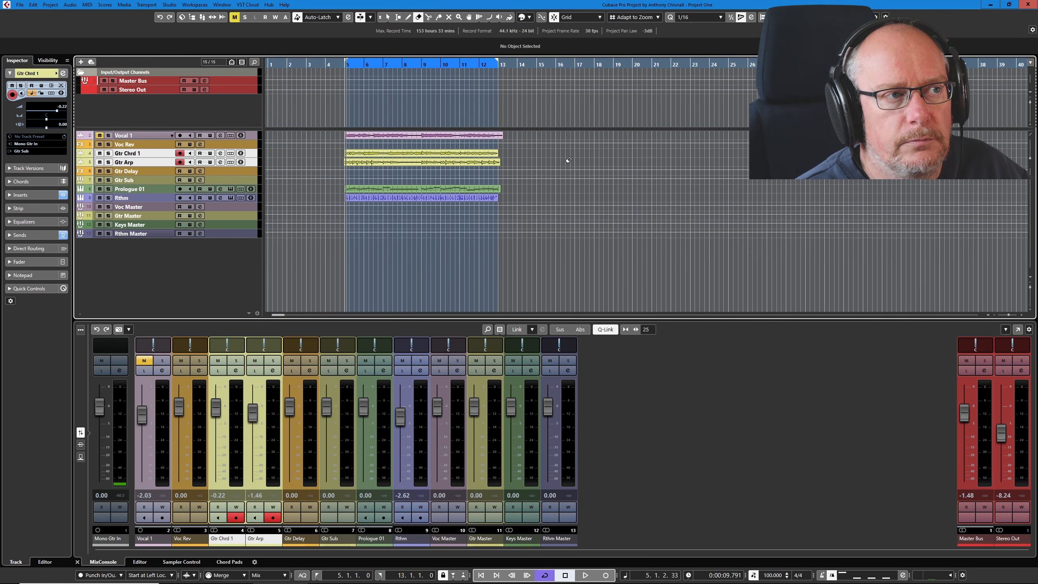
pyautogui.moveTo(379, 170)
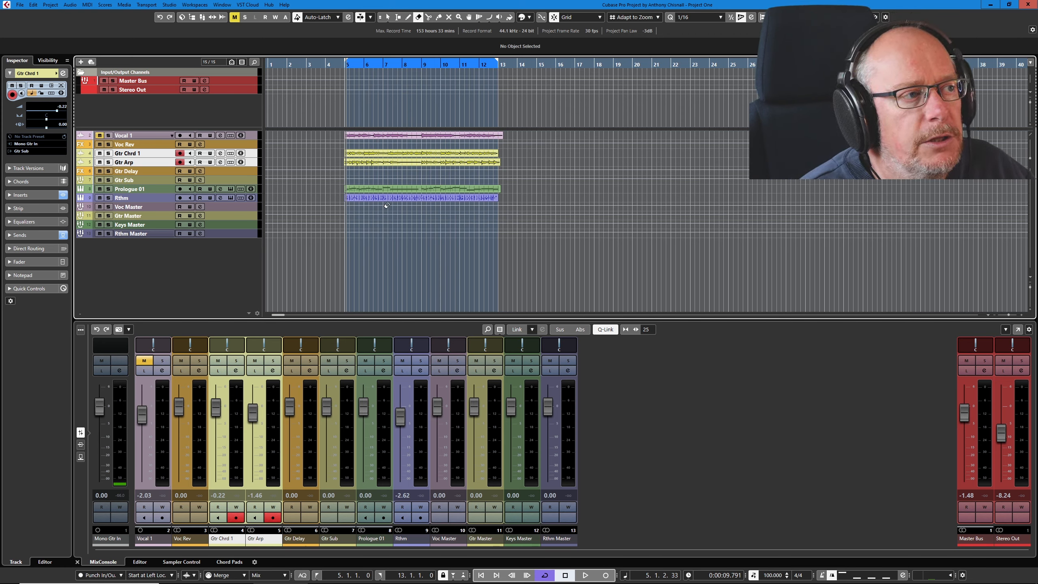
pyautogui.moveTo(397, 199)
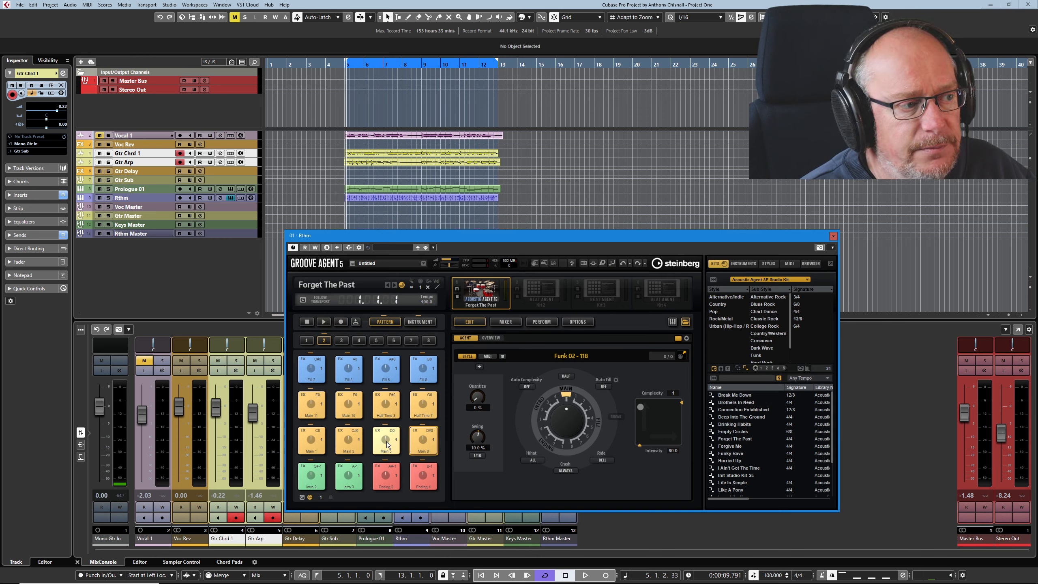
# - Preview two drum pattern pads in Groove Agent
pyautogui.click(386, 440)
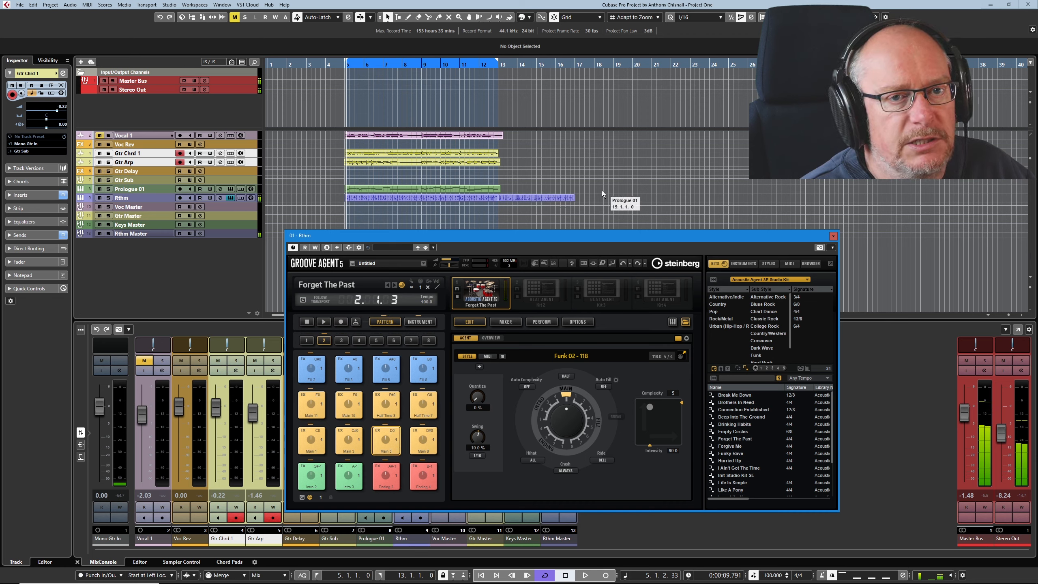
pyautogui.click(422, 440)
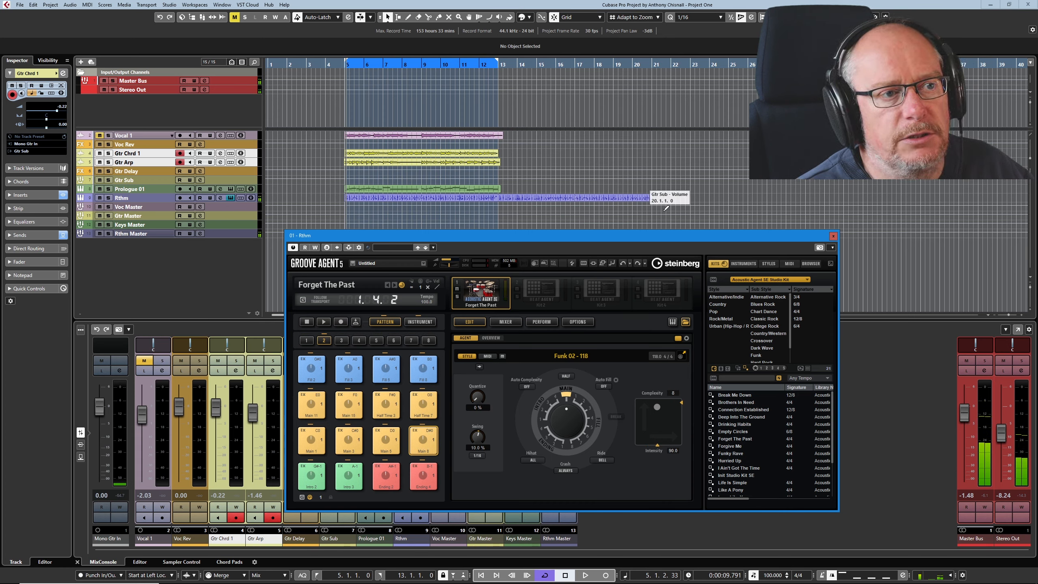
pyautogui.moveTo(617, 212)
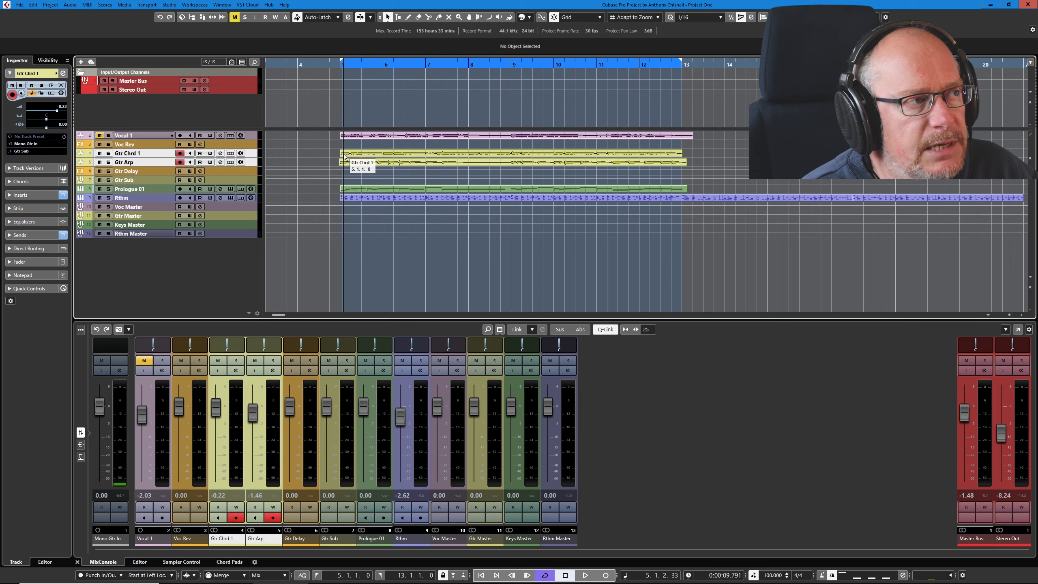
pyautogui.moveTo(443, 165)
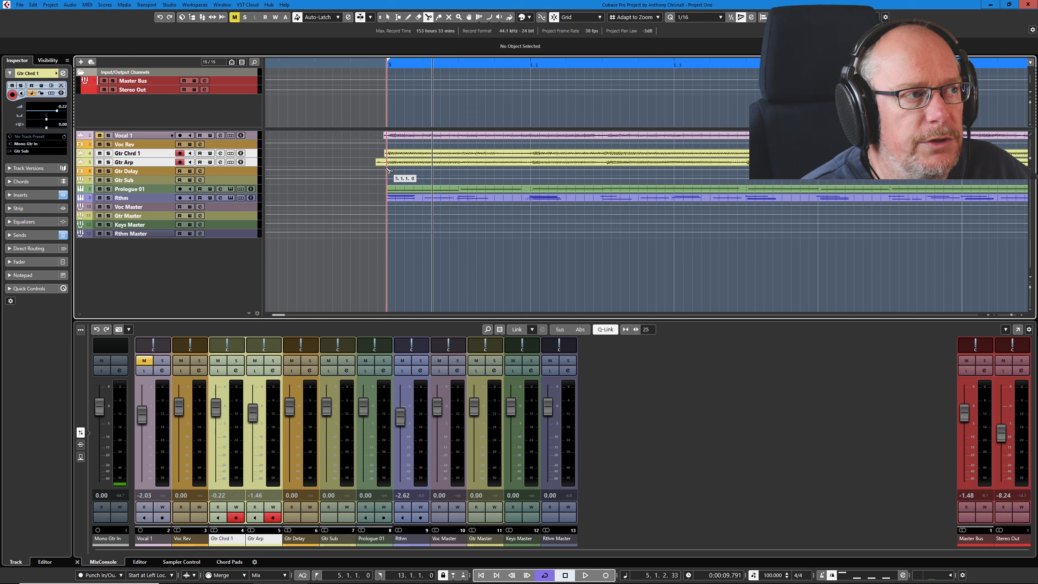
# - Click in the project window while adjusting the Gtr Arp event start near bar 5
pyautogui.click(464, 162)
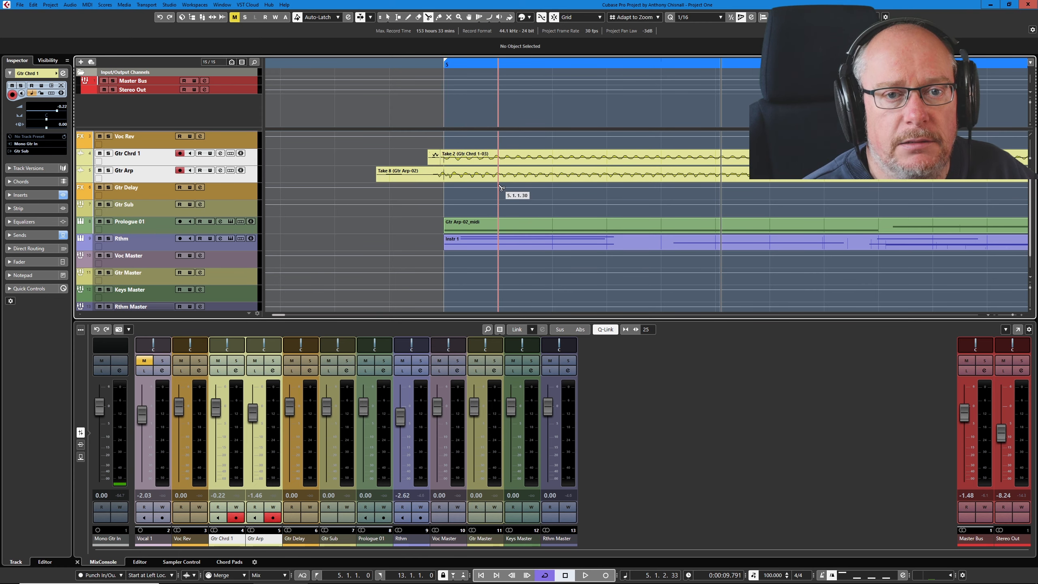
pyautogui.moveTo(542, 17)
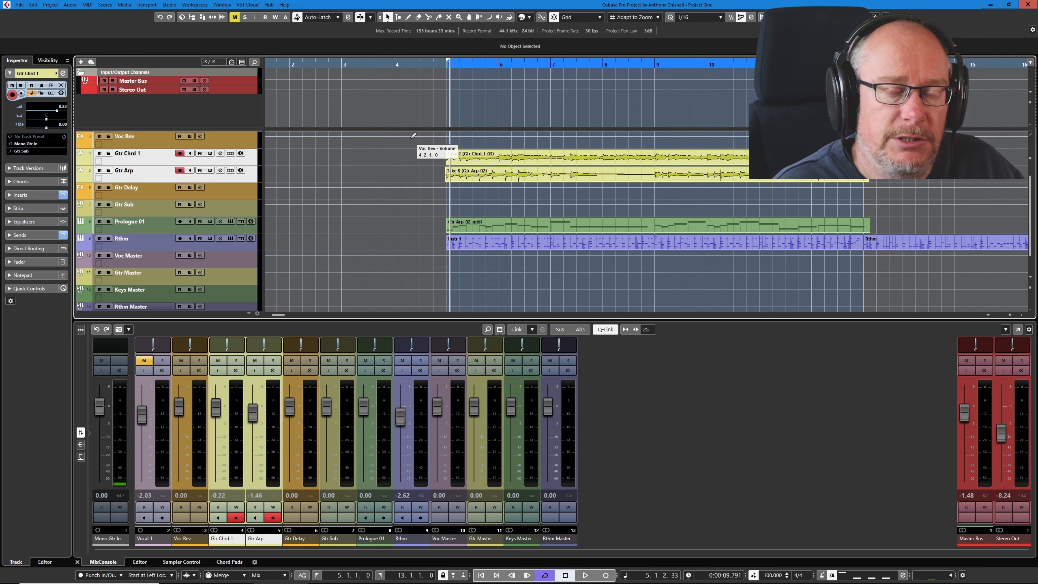
pyautogui.moveTo(361, 79)
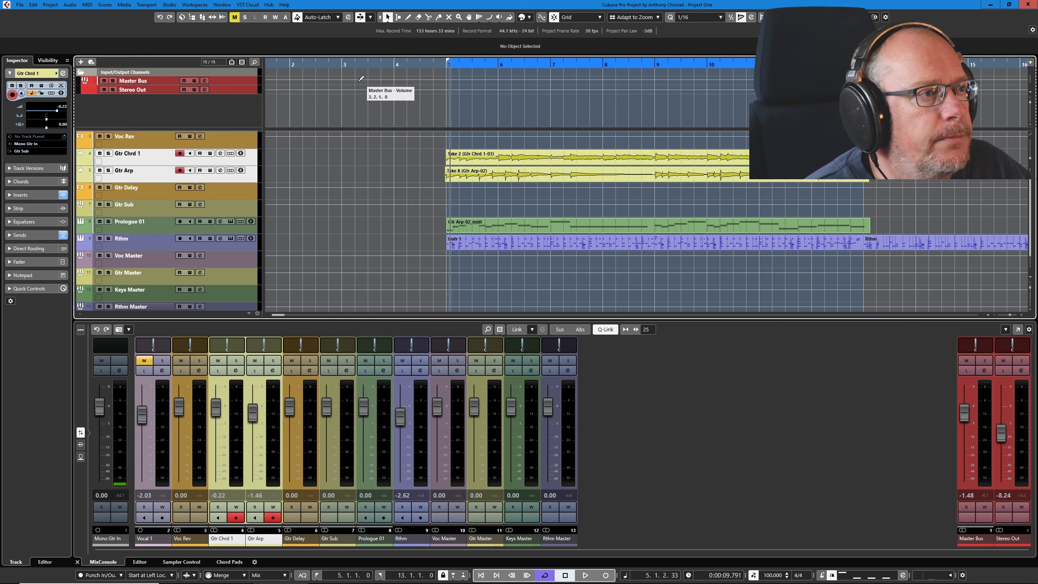
pyautogui.moveTo(437, 160)
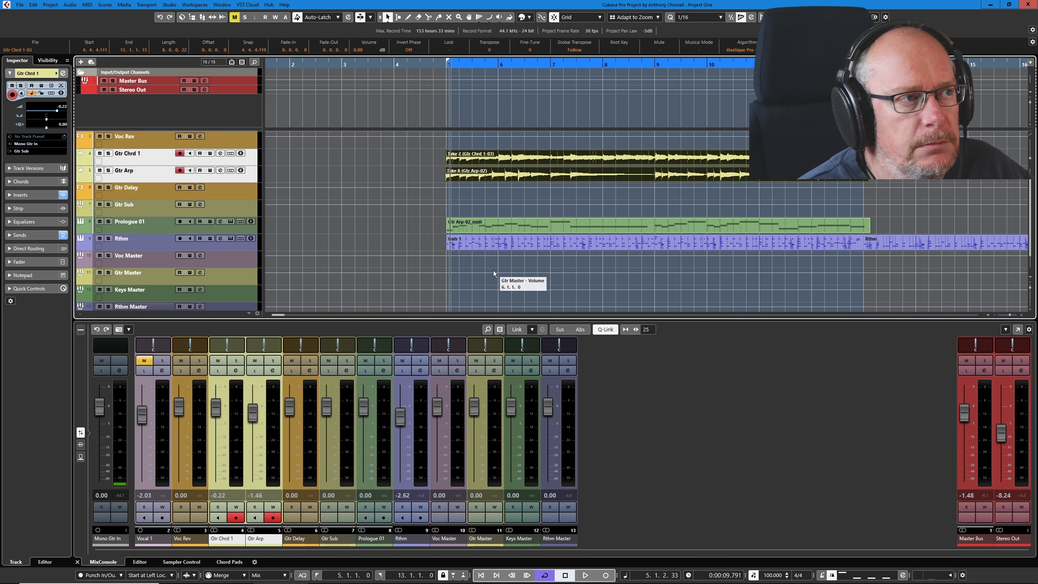
# - Use the Edit menu's Split Loop to cut parts at the bar 5 and 13 locators
pyautogui.click(31, 4)
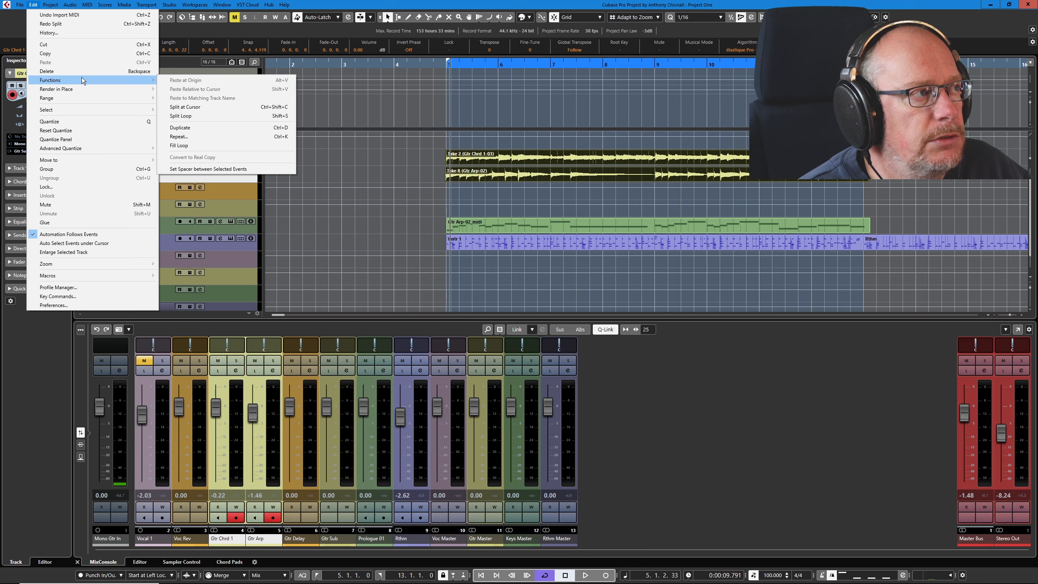
pyautogui.moveTo(190, 116)
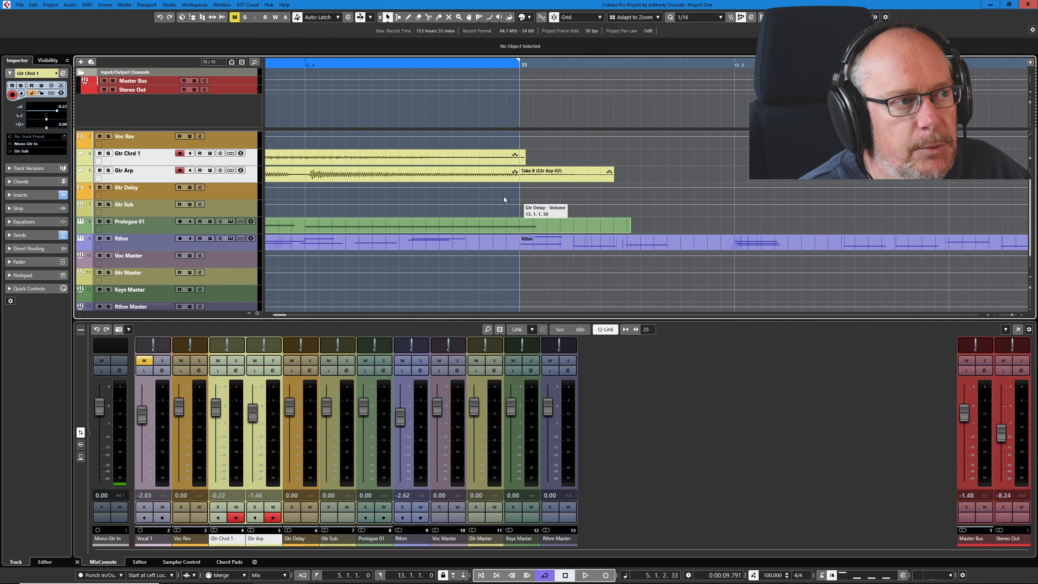
pyautogui.moveTo(513, 154)
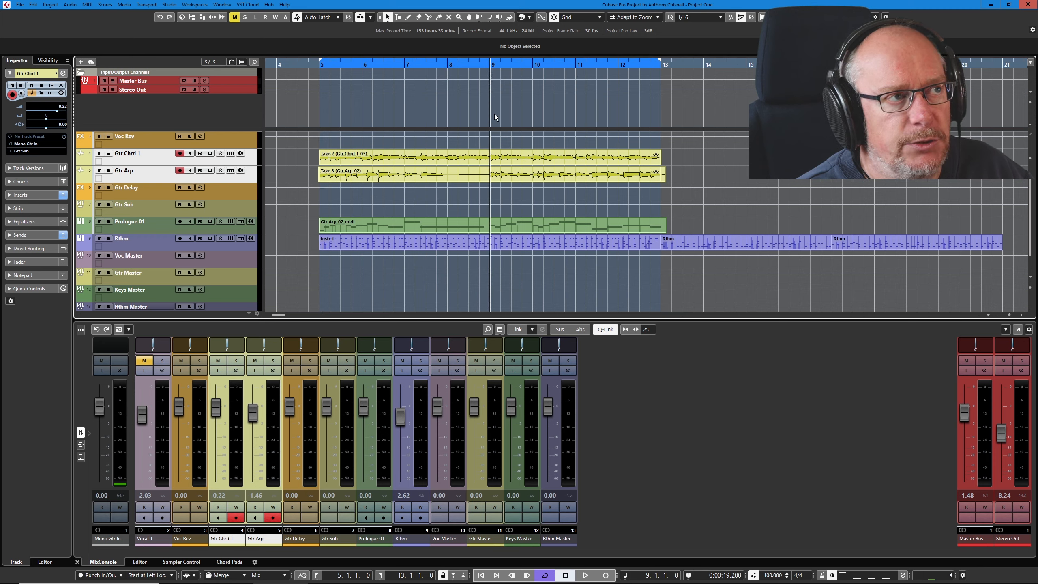
pyautogui.click(32, 4)
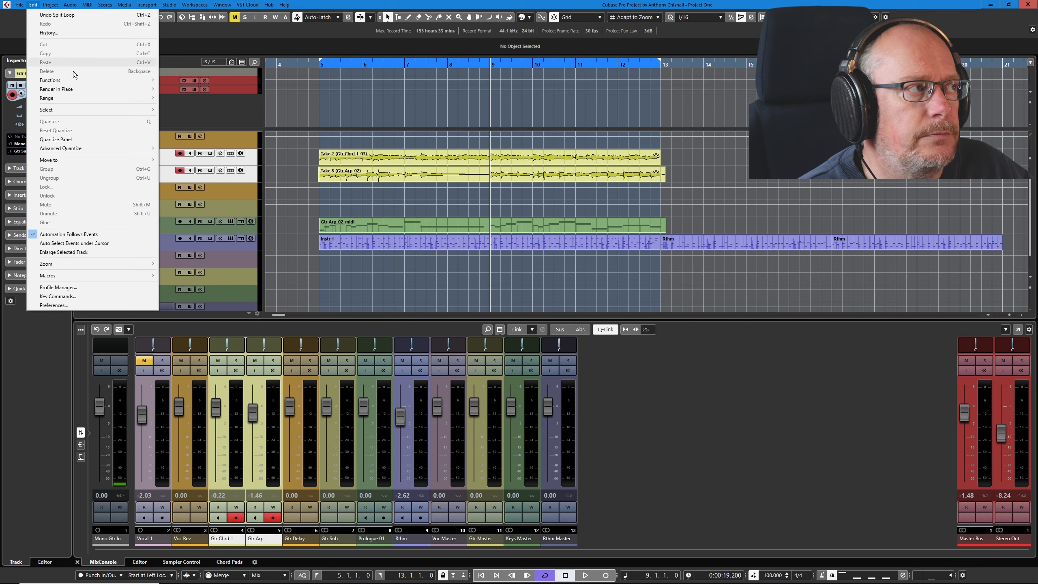
pyautogui.moveTo(50, 80)
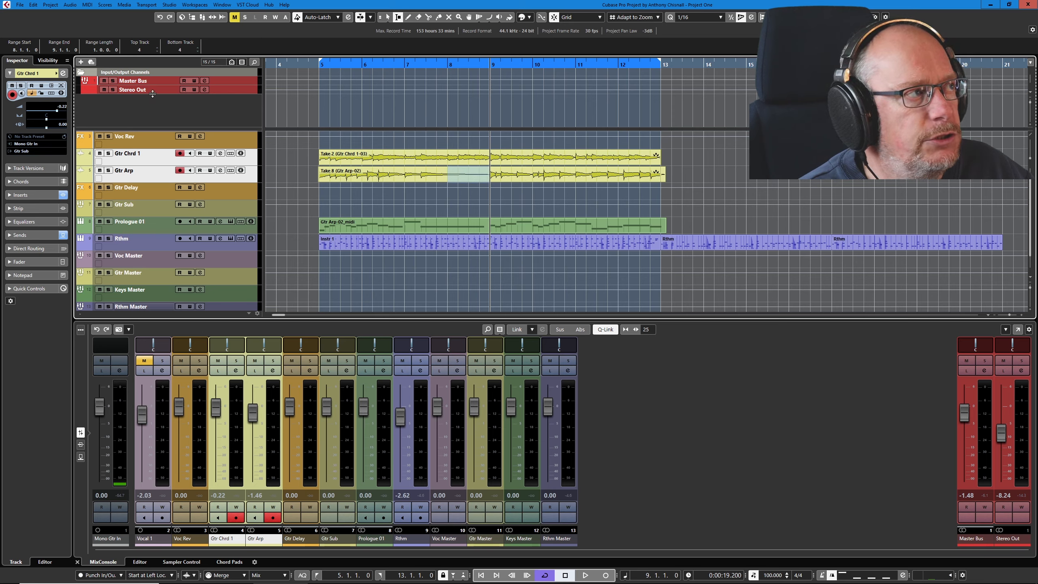
# - Choose Range > Split from the Edit menu for the Gtr Arp range, then open Key Commands
pyautogui.click(31, 4)
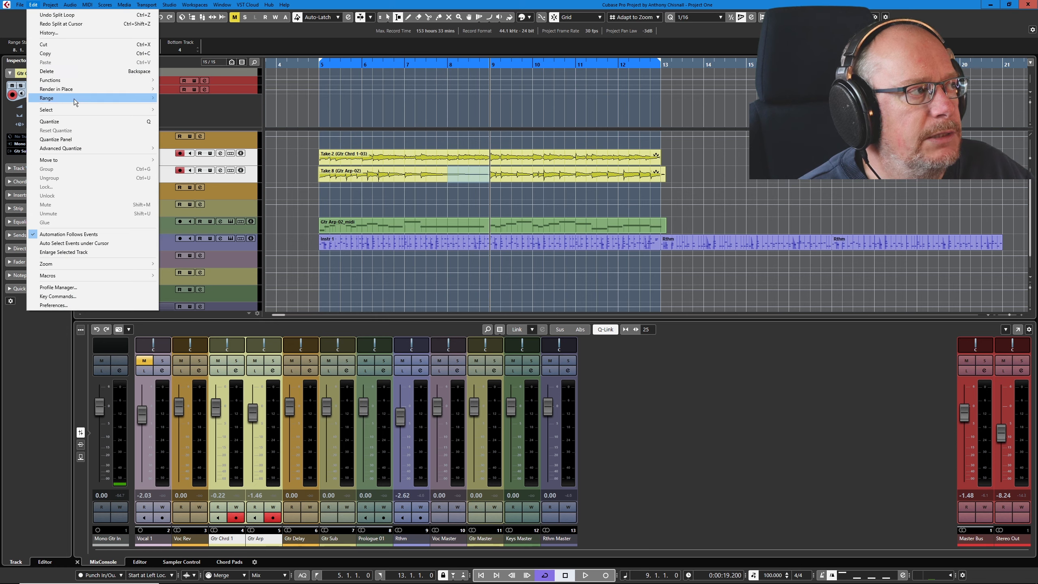
pyautogui.moveTo(46, 98)
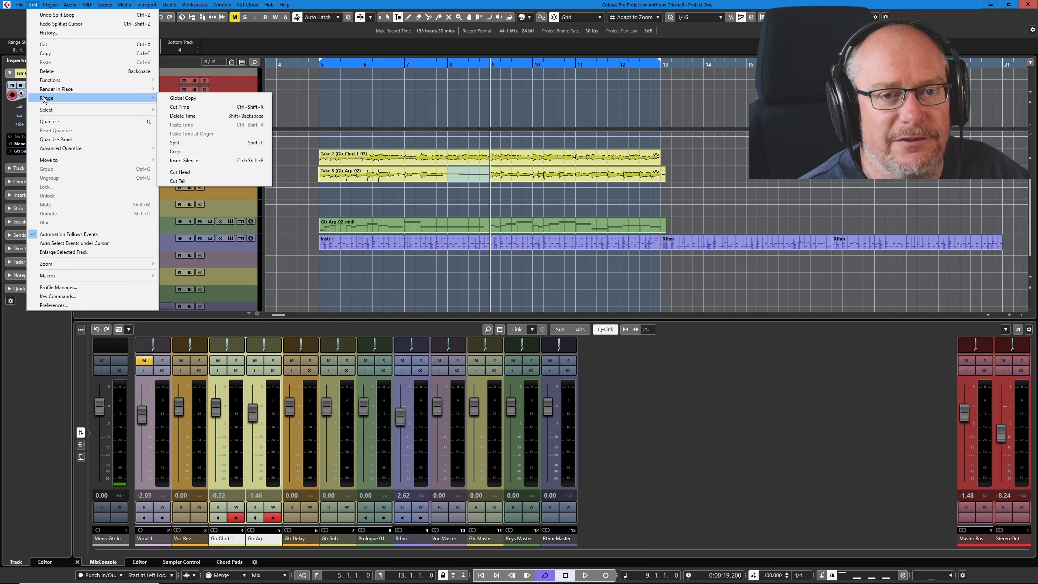
pyautogui.moveTo(210, 116)
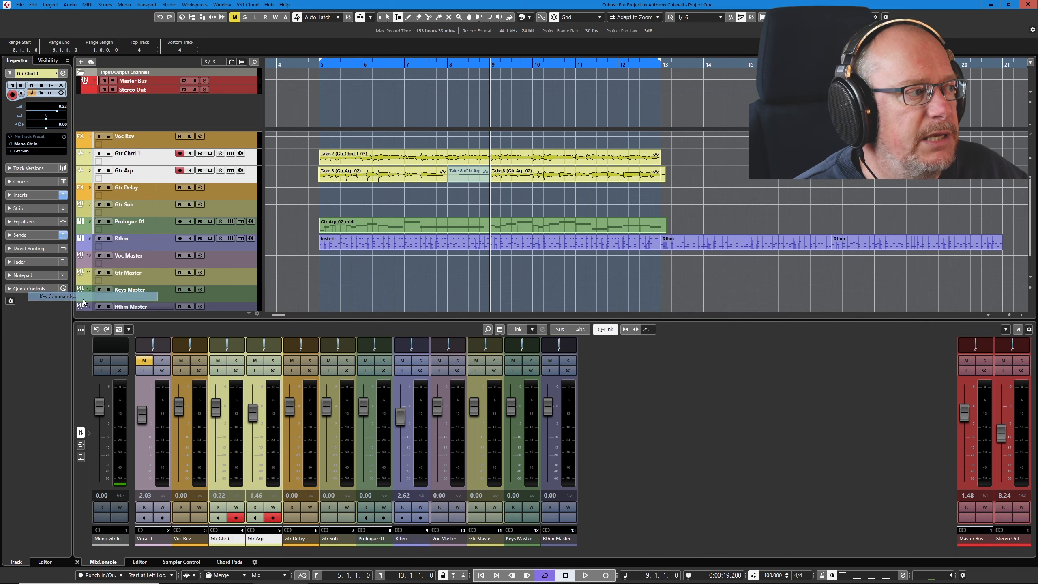
pyautogui.click(56, 295)
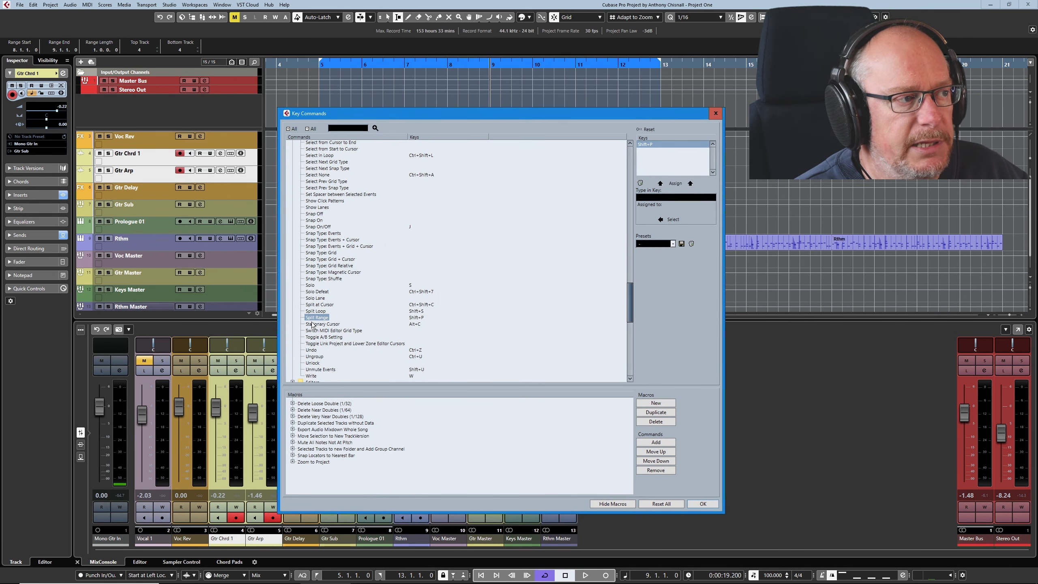
pyautogui.moveTo(429, 318)
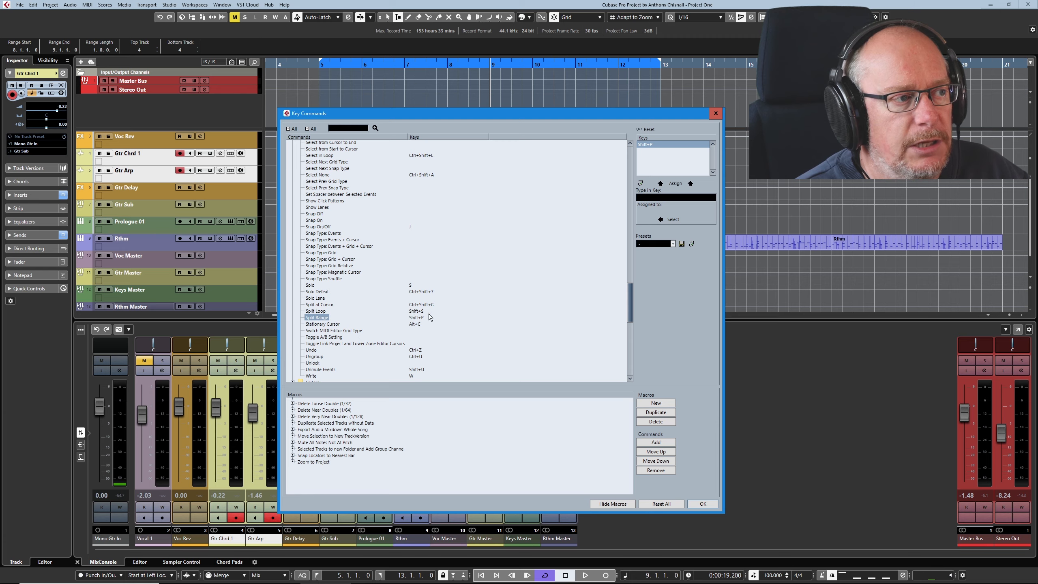
pyautogui.moveTo(444, 309)
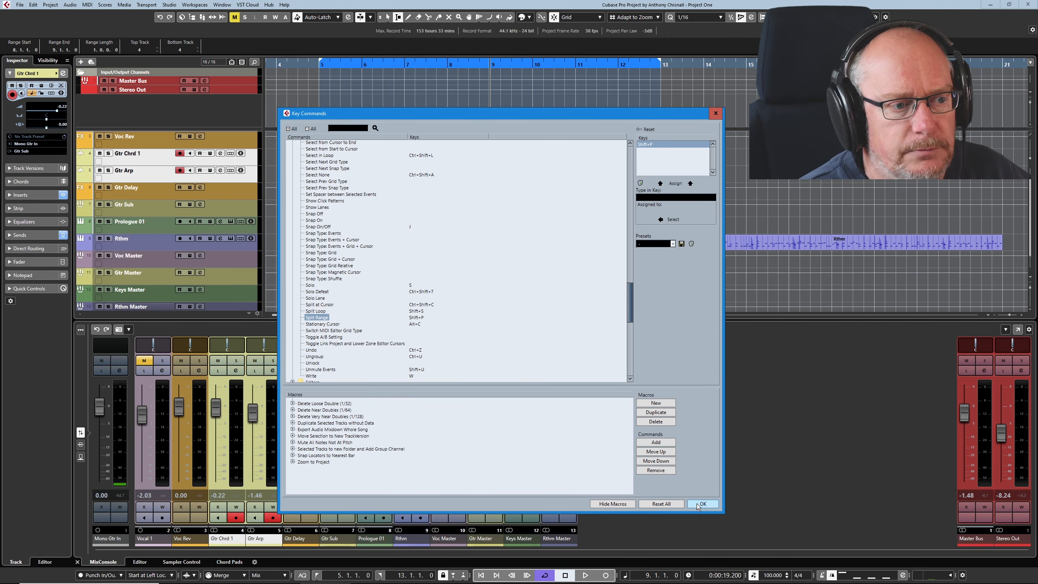
# - Confirm the Split Range shortcut assignment with OK in Key Commands
pyautogui.click(702, 503)
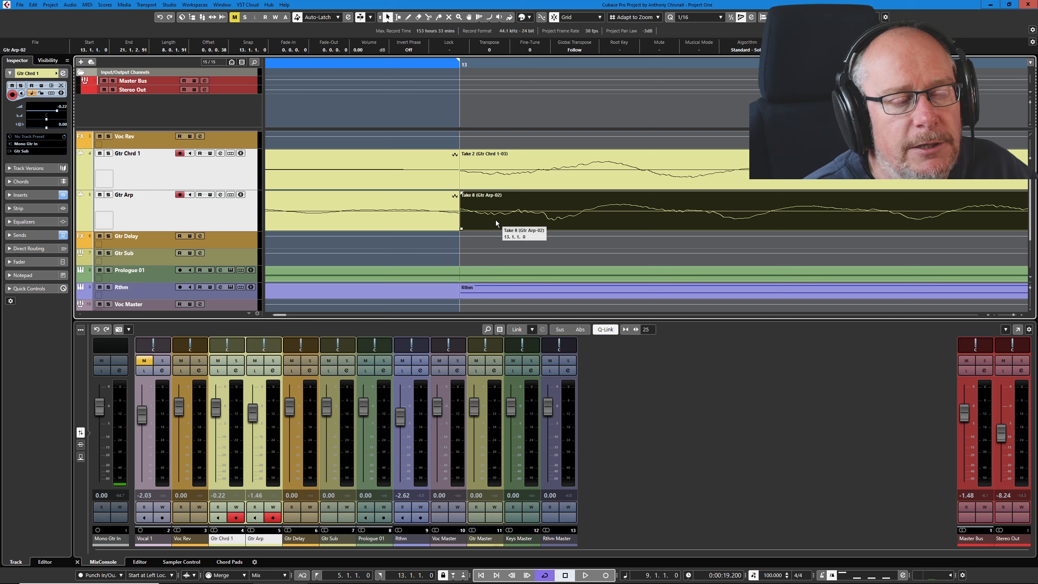
pyautogui.moveTo(454, 208)
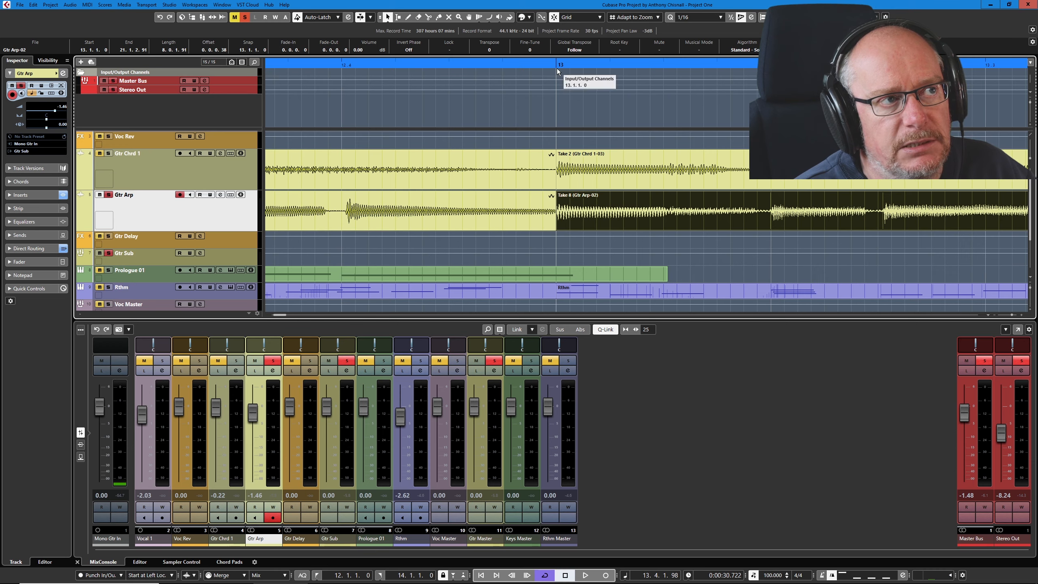
pyautogui.moveTo(558, 224)
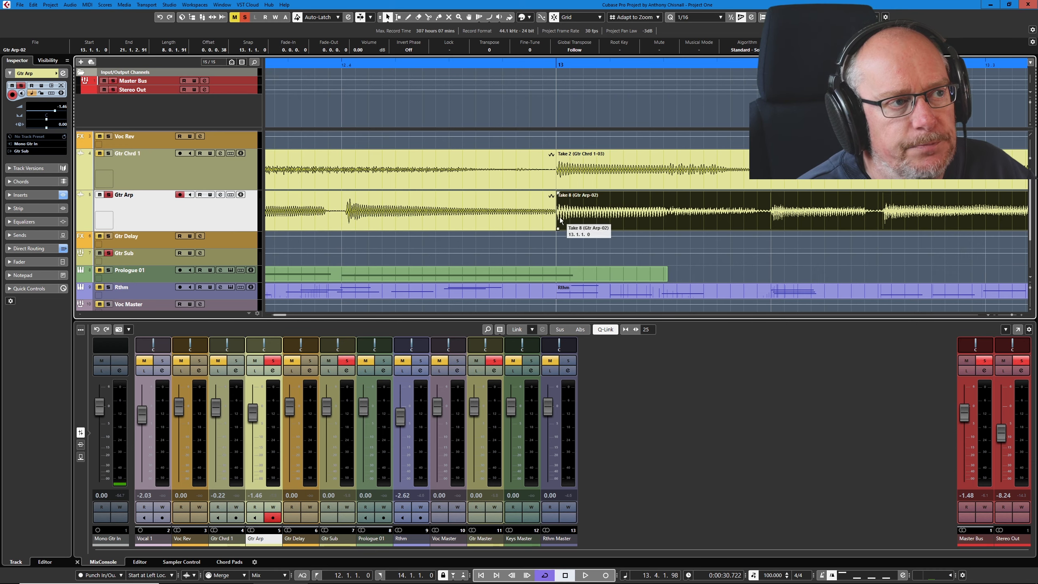
pyautogui.moveTo(552, 216)
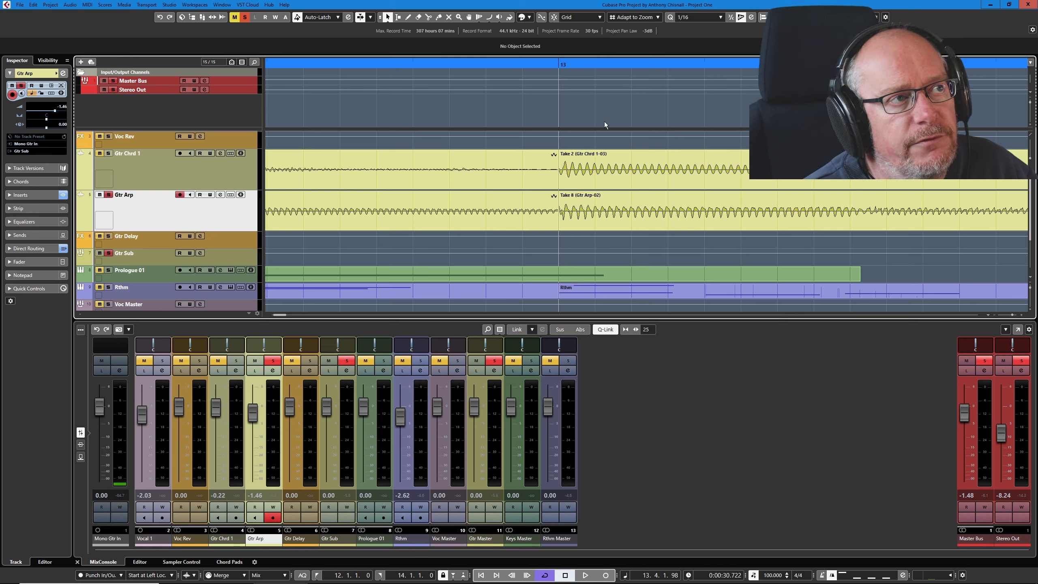
pyautogui.moveTo(543, 17)
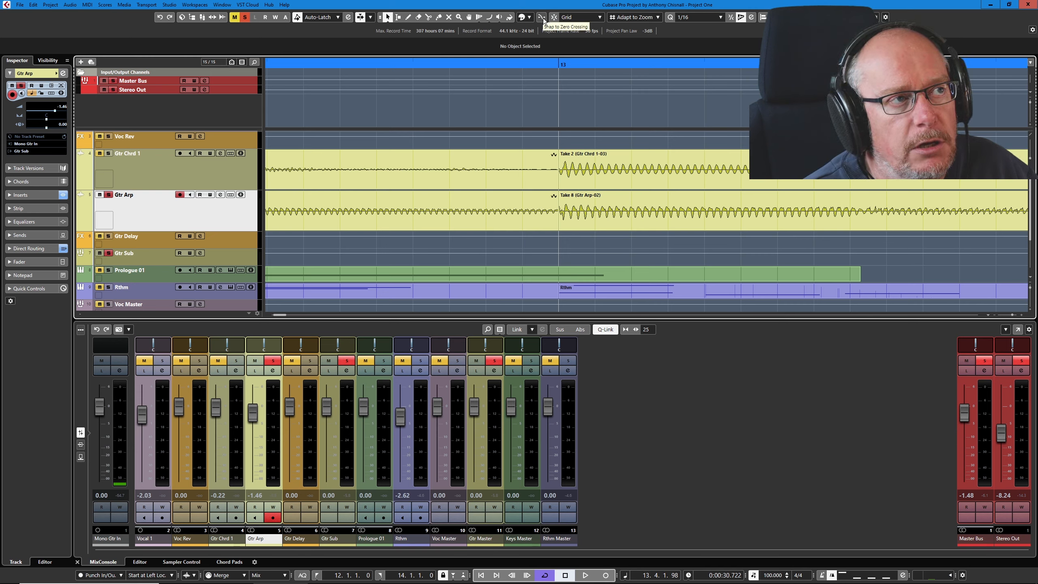
pyautogui.moveTo(542, 152)
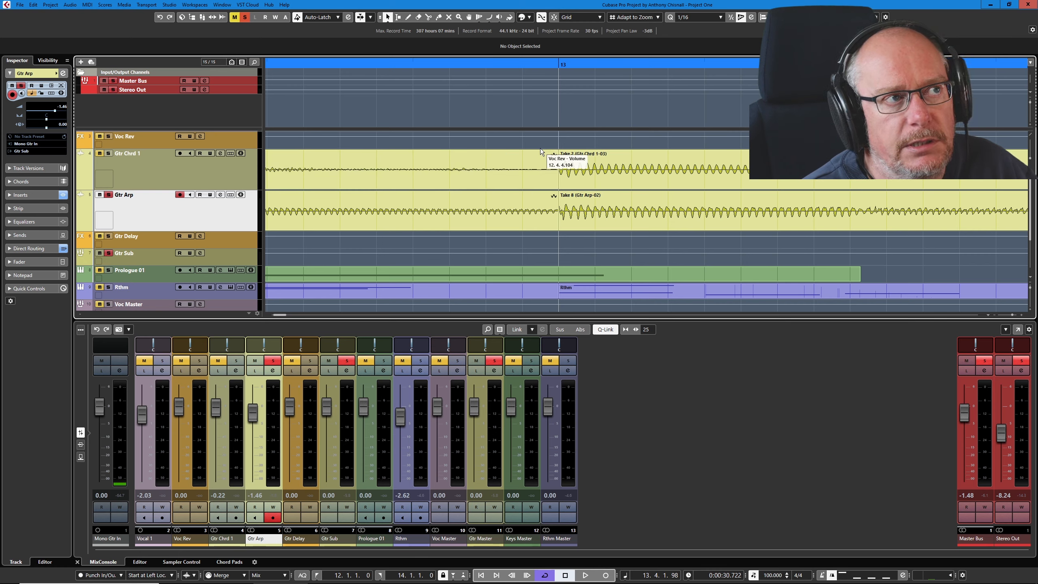
pyautogui.moveTo(551, 222)
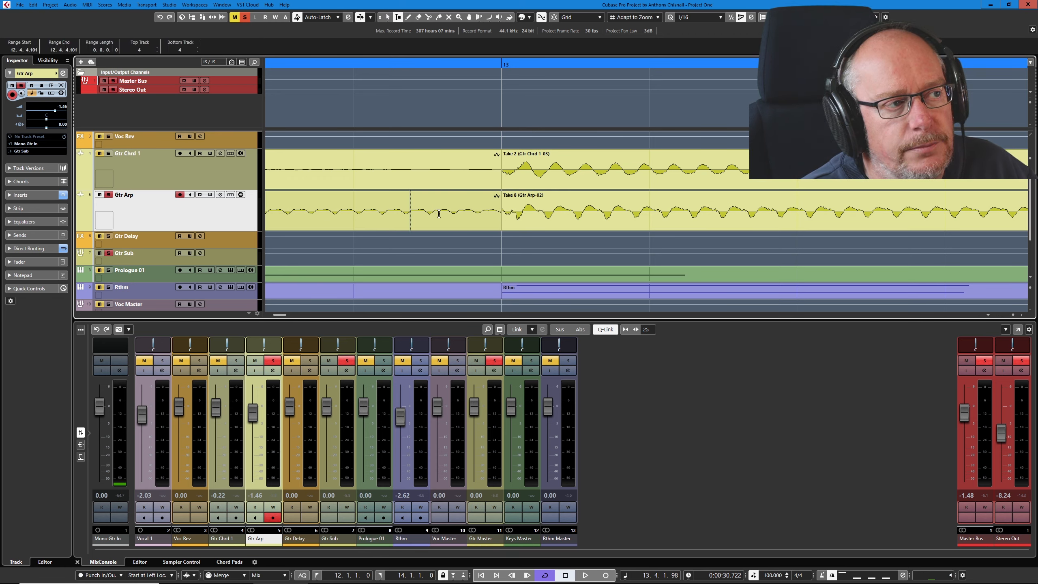
# - Drag a range on Gtr Arp from just before bar 13 to 13.1.1.0
pyautogui.moveTo(457, 212); pyautogui.dragTo(521, 212)
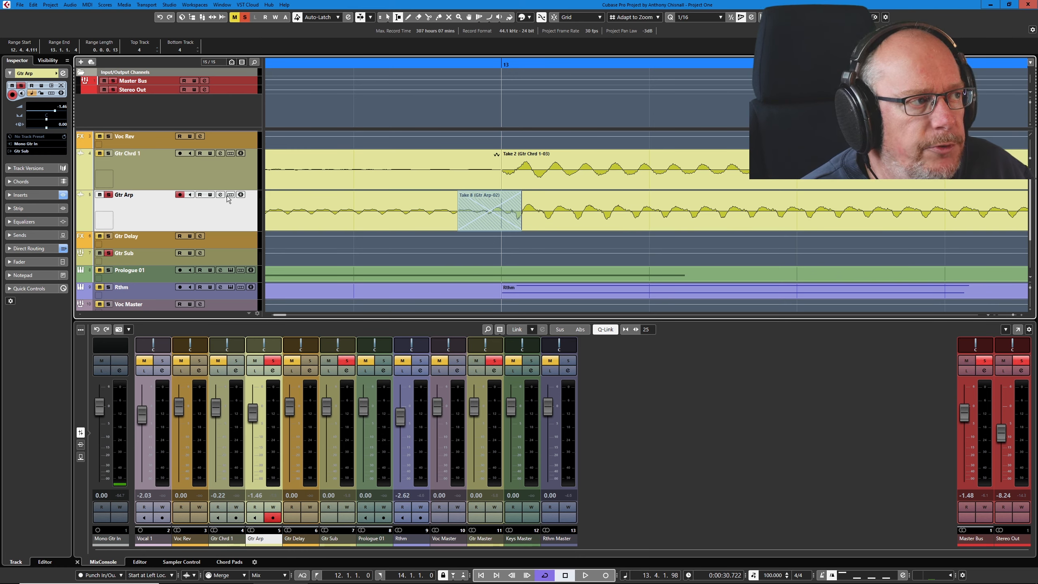
pyautogui.moveTo(230, 195)
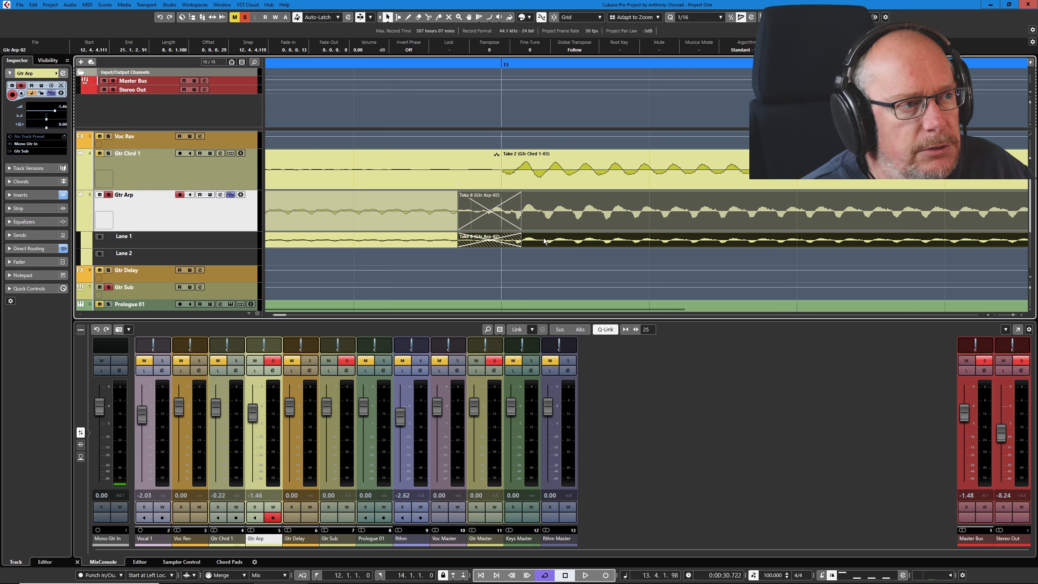
# - Set the Snap Type to Grid Relative
pyautogui.click(589, 17)
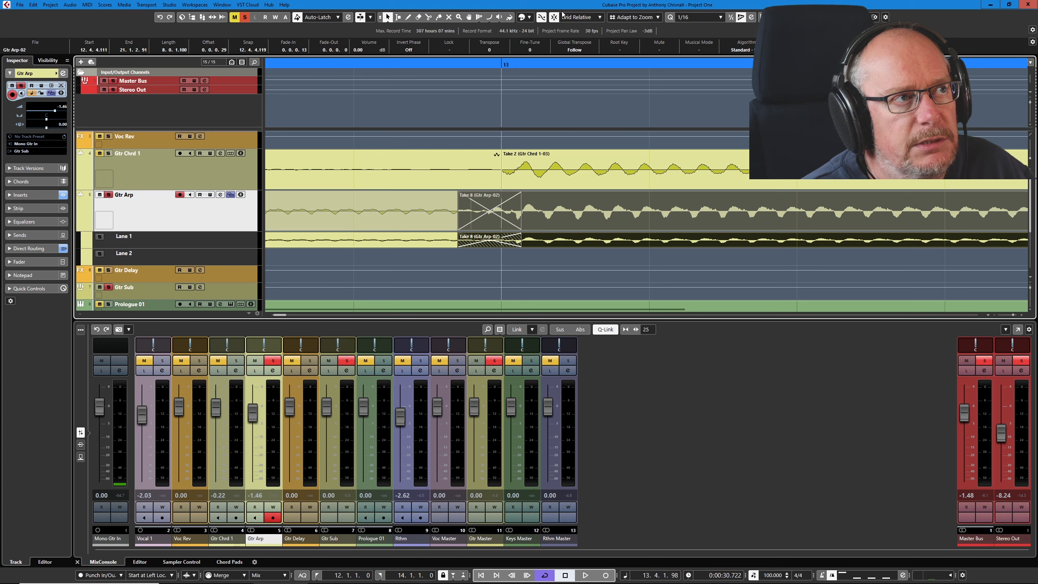
pyautogui.moveTo(546, 241)
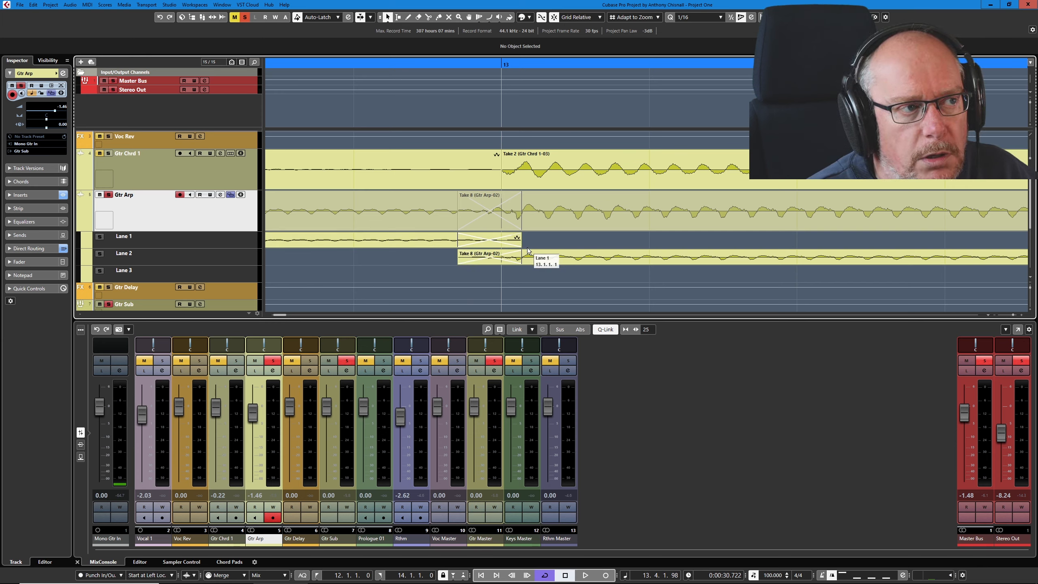
pyautogui.moveTo(440, 274)
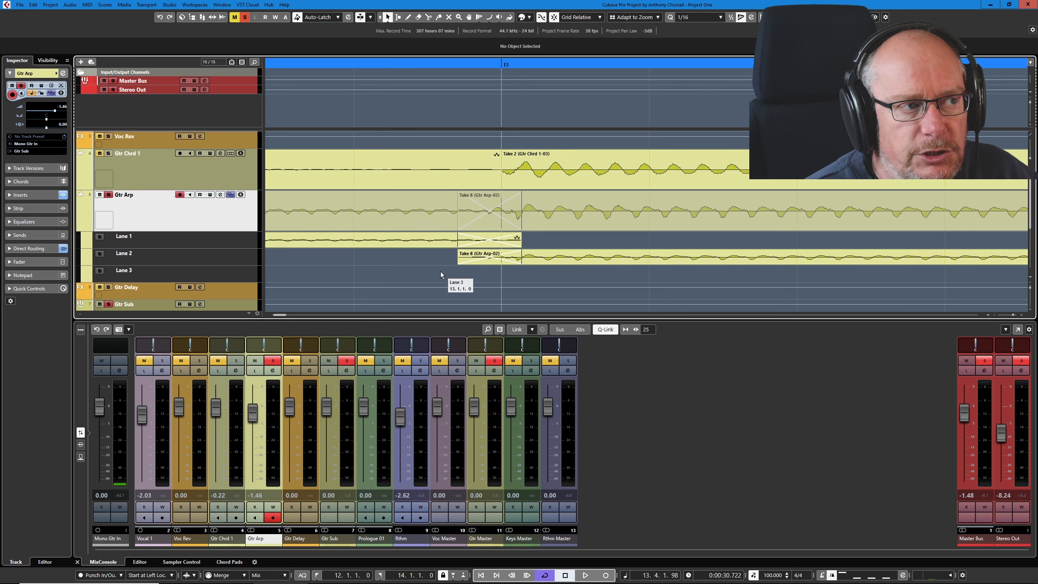
pyautogui.moveTo(541, 242)
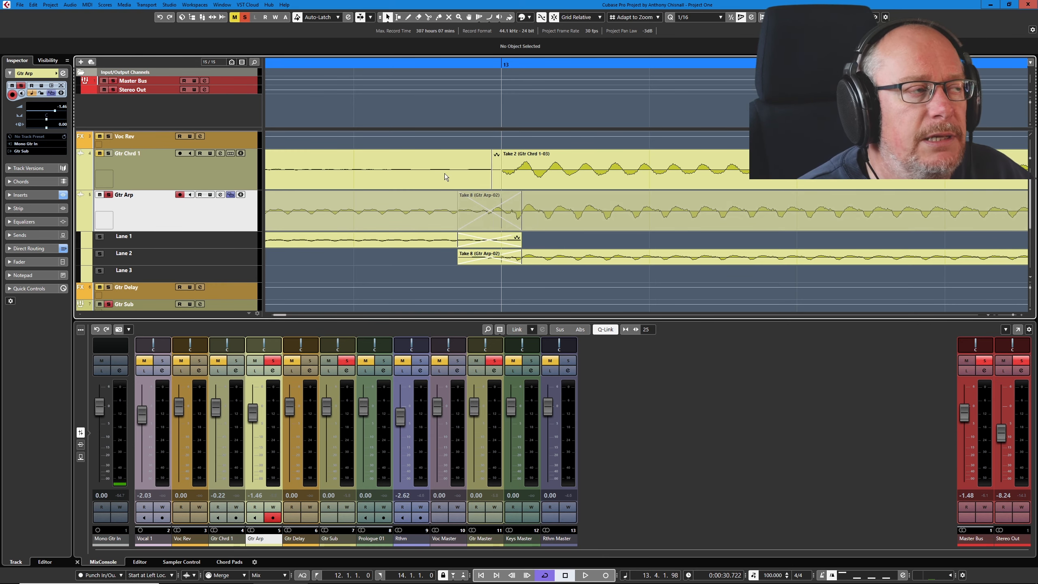
# - Review past edits in Edit History to undo the Take 8 lane move
pyautogui.click(69, 5)
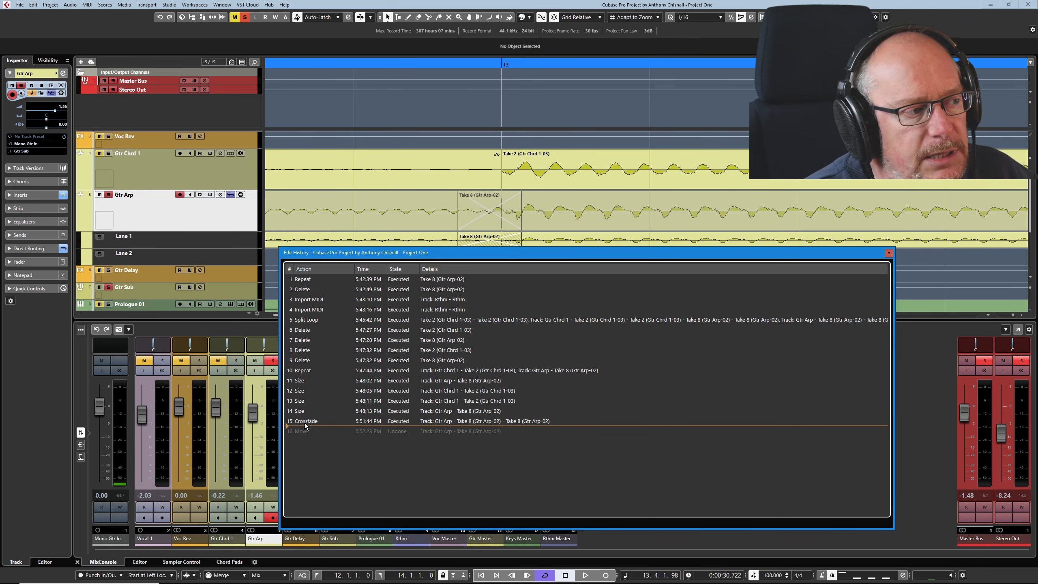
pyautogui.moveTo(373, 475)
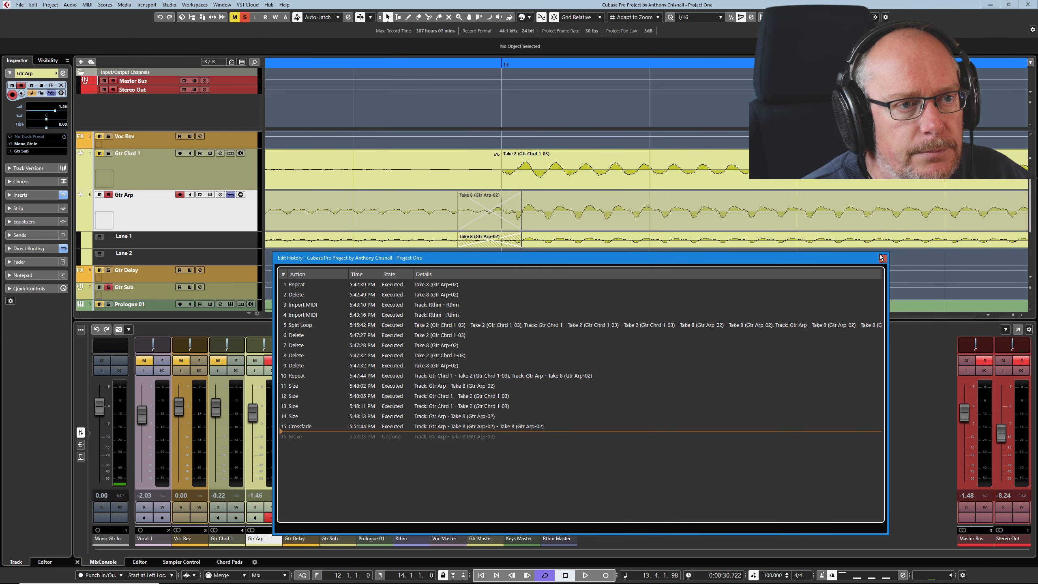
pyautogui.click(880, 257)
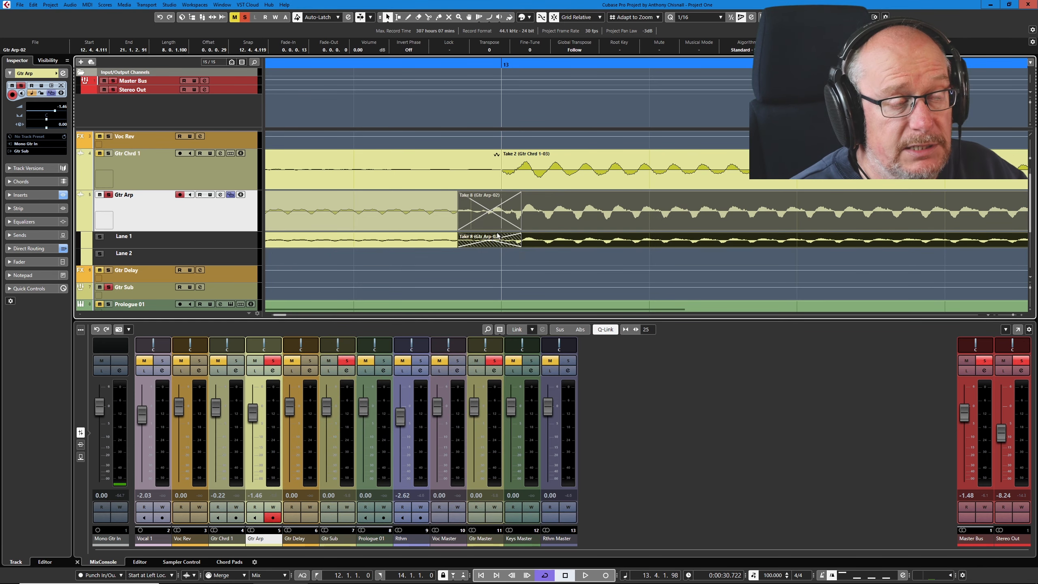
pyautogui.moveTo(508, 284)
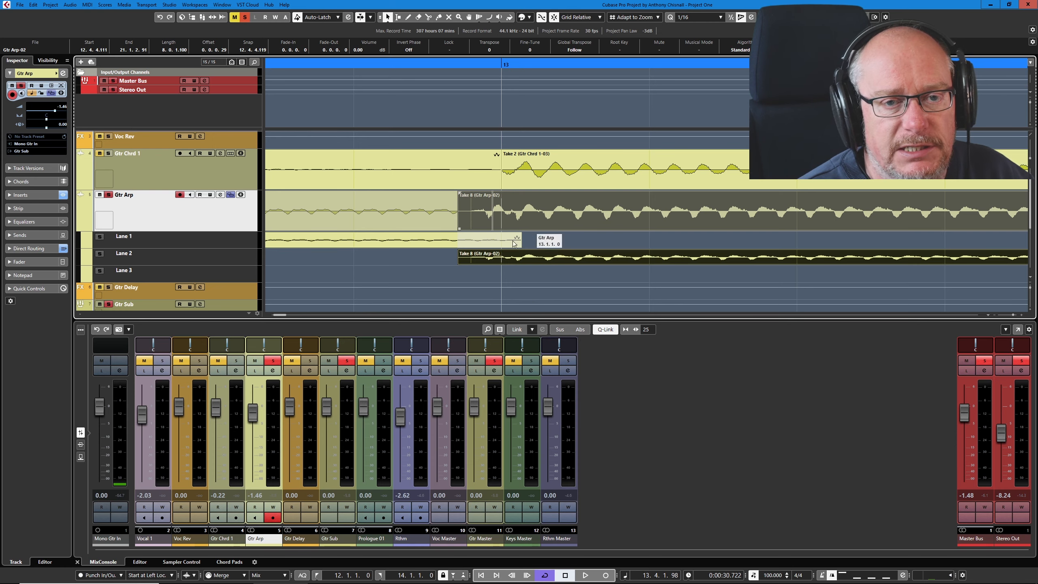
pyautogui.click(33, 4)
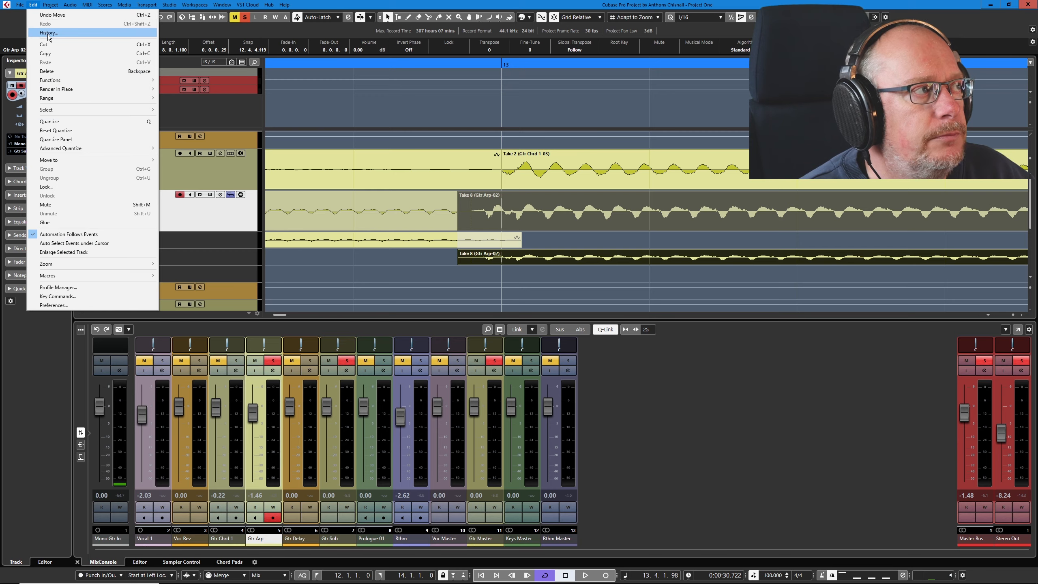
# - Step back through Edit History entries 14 and 15 to the Crossfade state
pyautogui.click(48, 32)
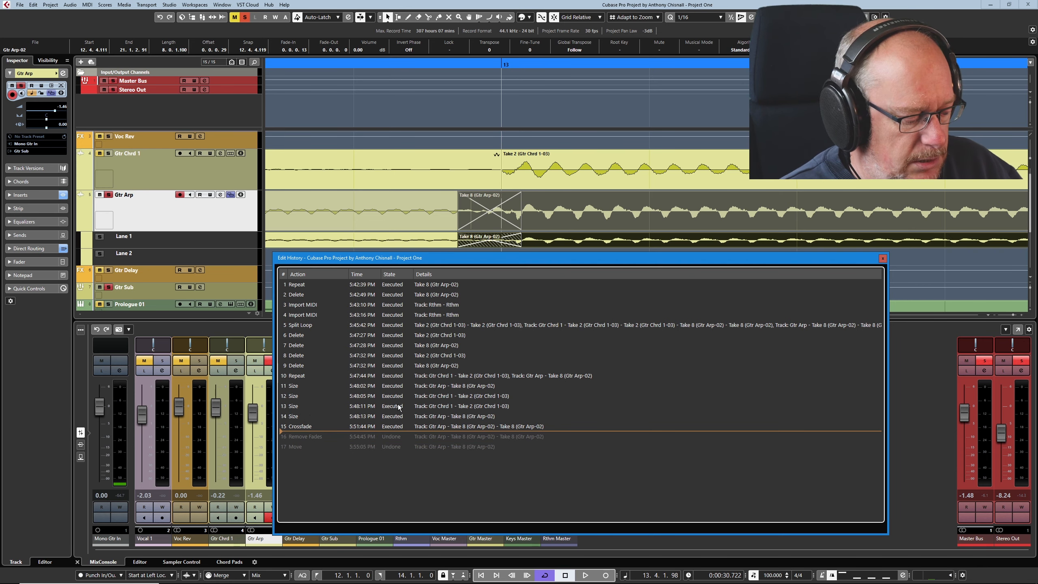
pyautogui.click(295, 416)
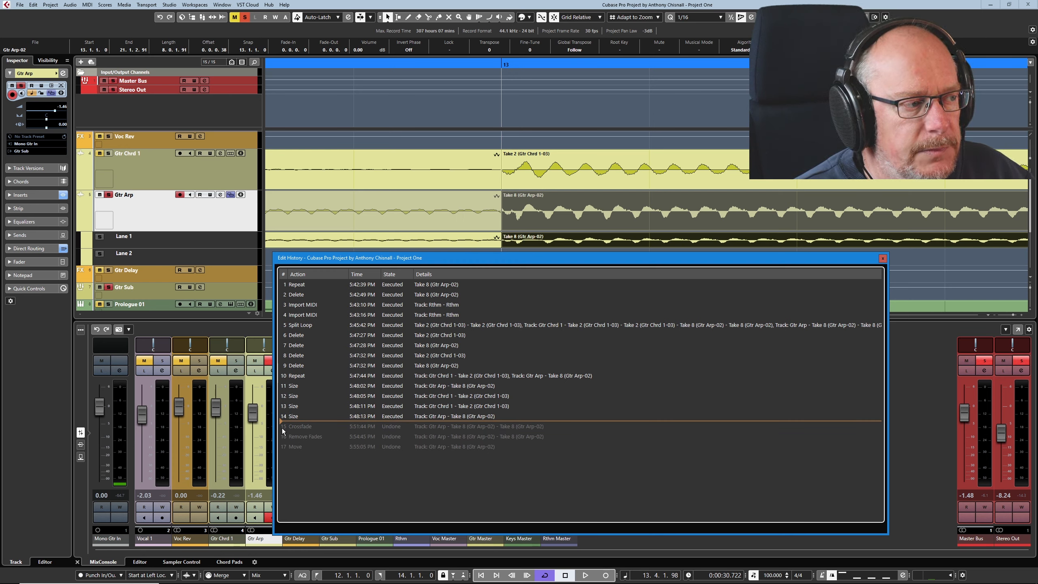
pyautogui.click(300, 425)
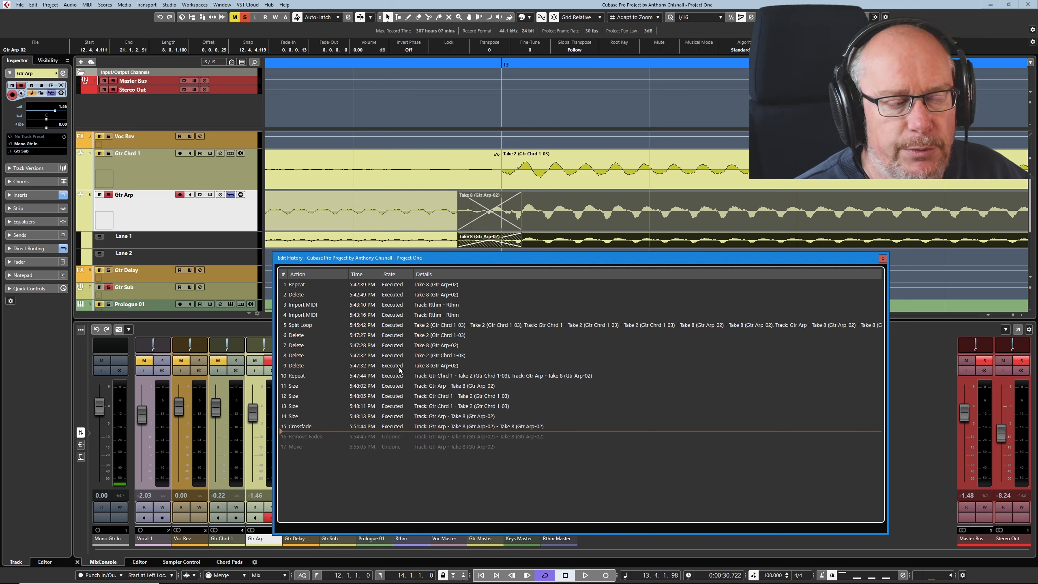
pyautogui.moveTo(763, 282)
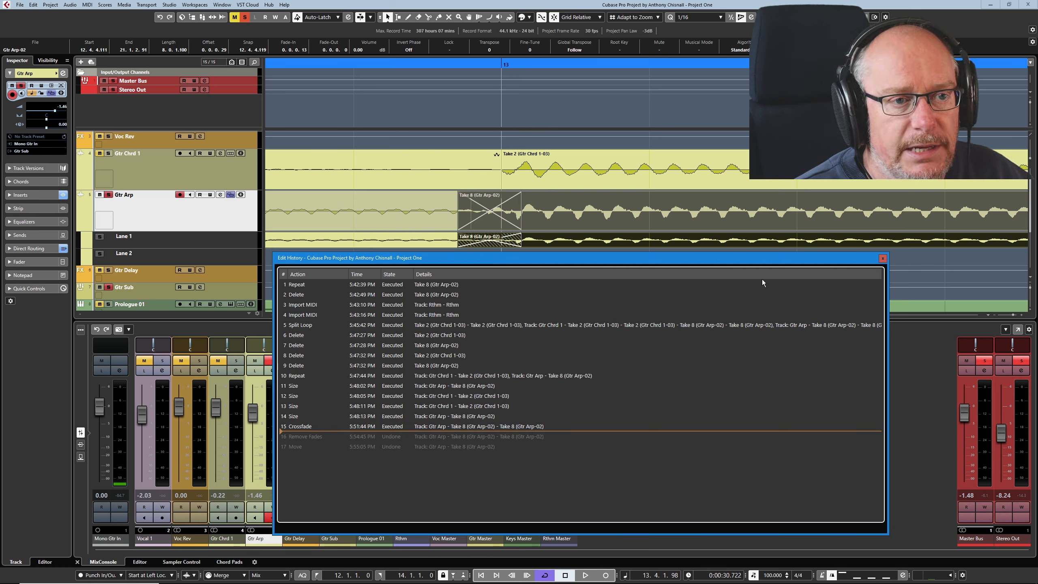
pyautogui.click(882, 257)
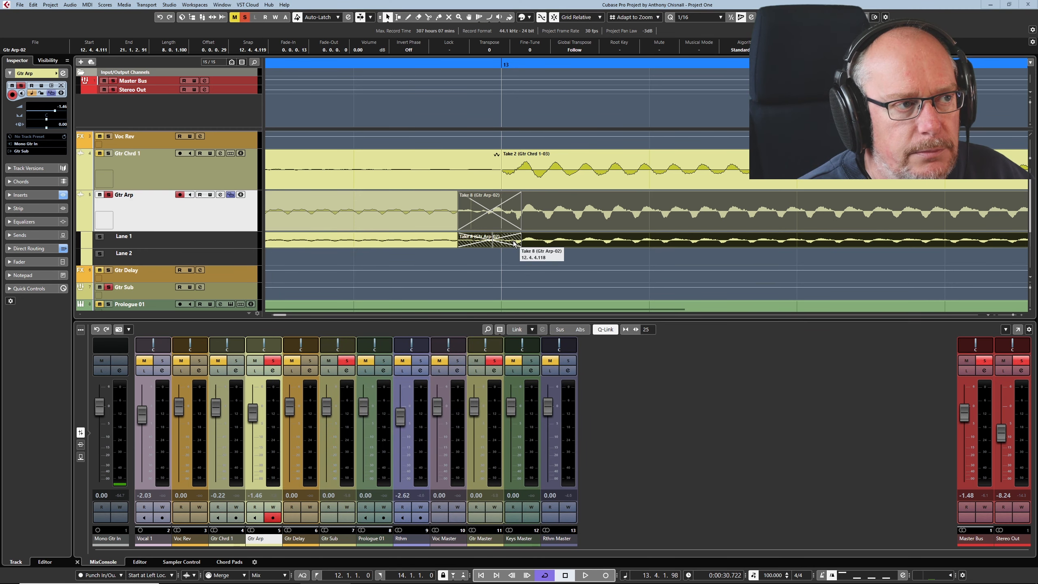
# - Add and drag points so the Gtr Arp fade curves form a zigzag
pyautogui.doubleClick(490, 212)
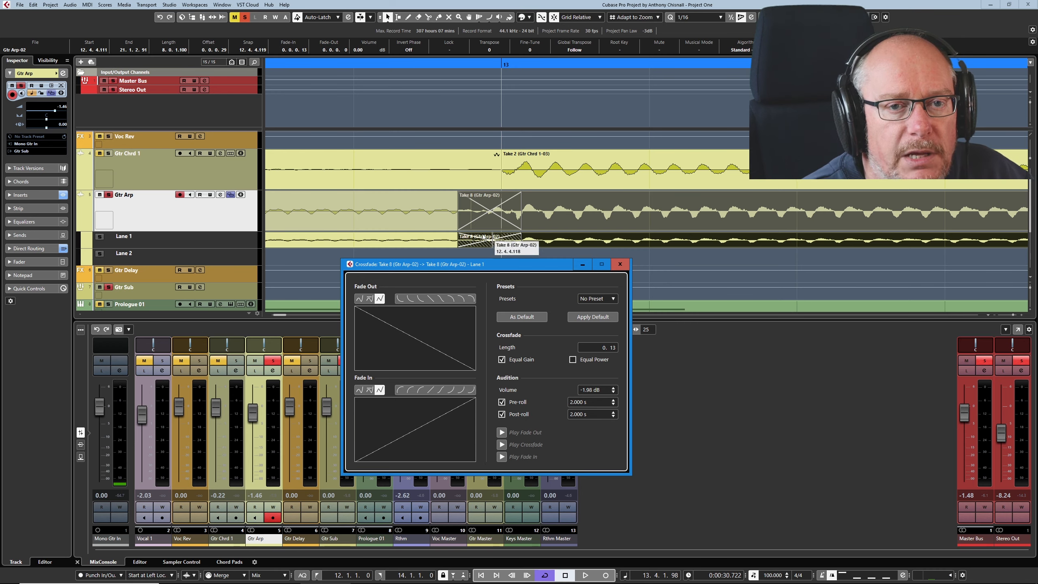
pyautogui.click(620, 264)
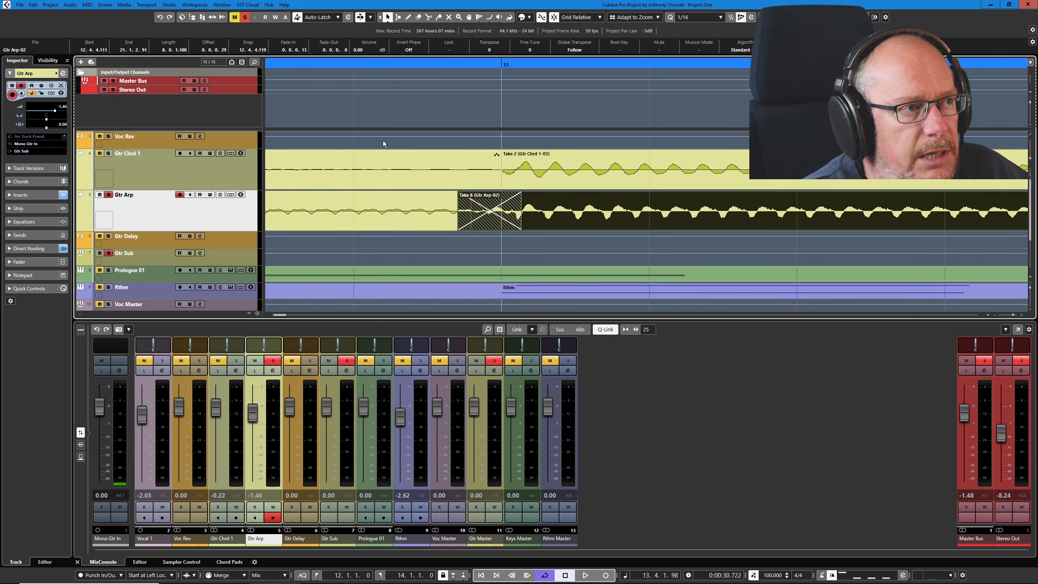
pyautogui.moveTo(270, 369)
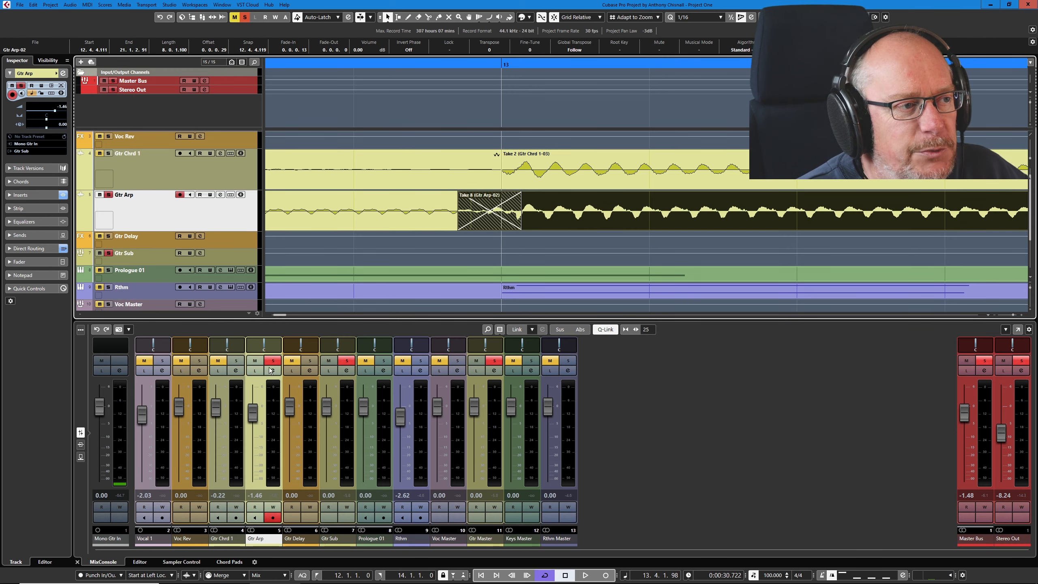
pyautogui.doubleClick(489, 213)
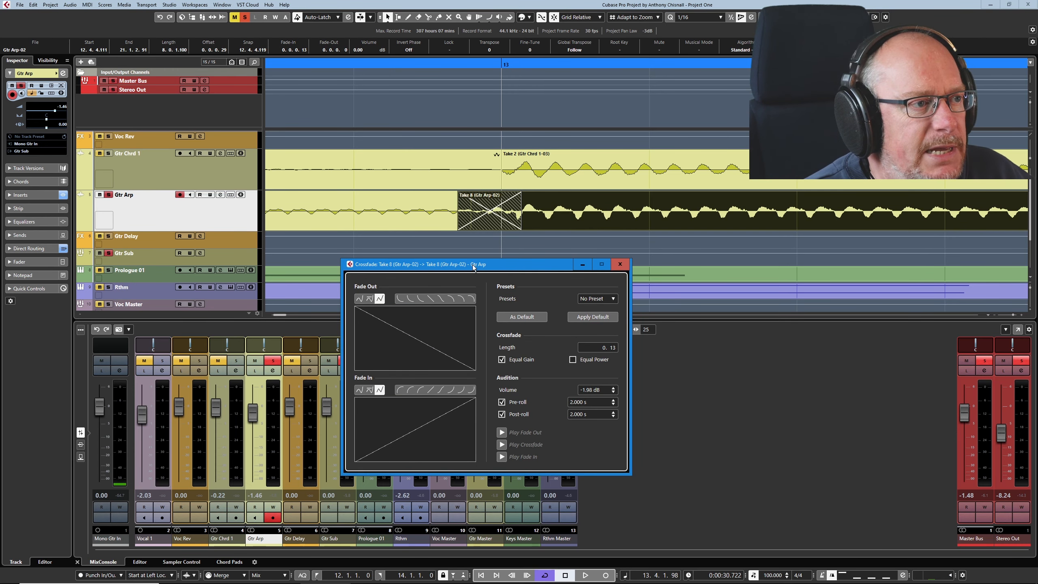
pyautogui.moveTo(472, 264); pyautogui.dragTo(473, 247)
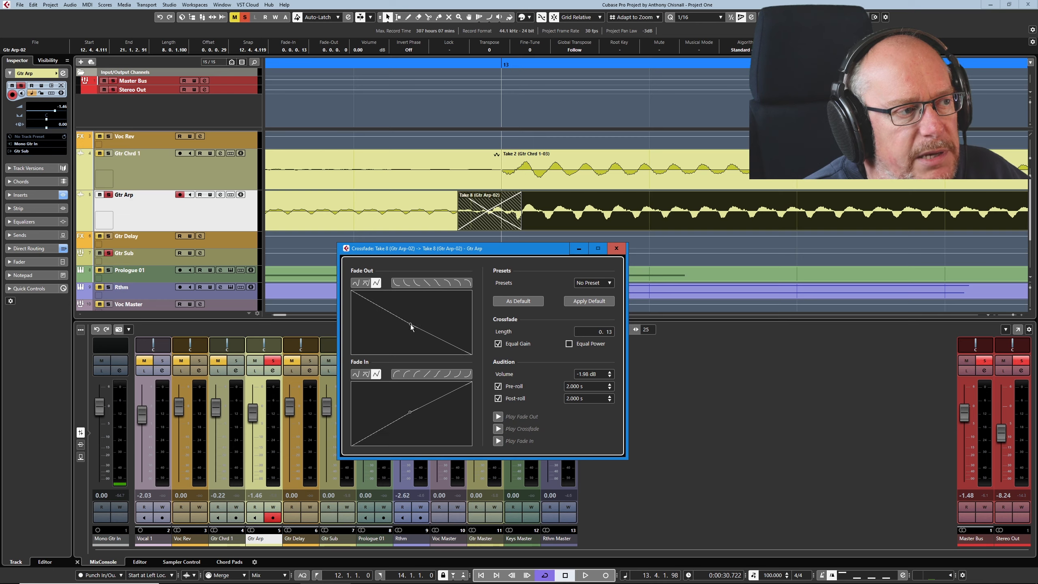
pyautogui.moveTo(411, 326); pyautogui.dragTo(391, 344)
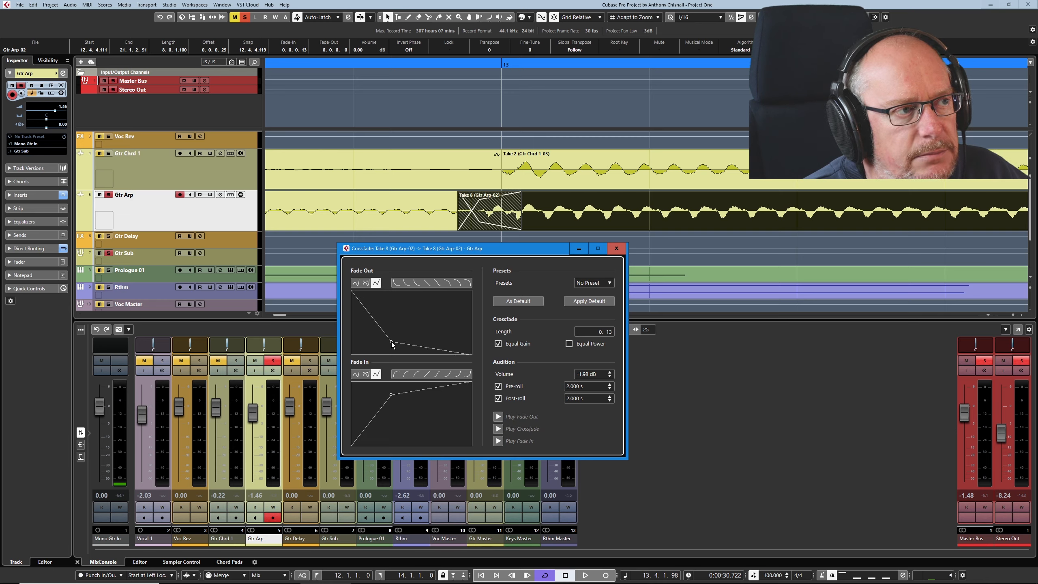
pyautogui.click(444, 283)
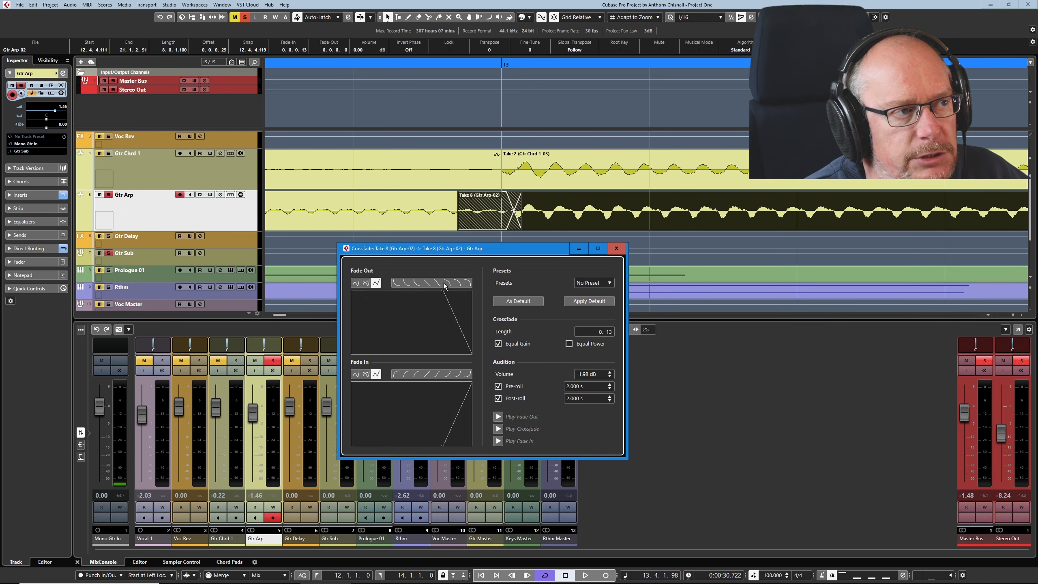
pyautogui.moveTo(444, 284); pyautogui.dragTo(456, 319)
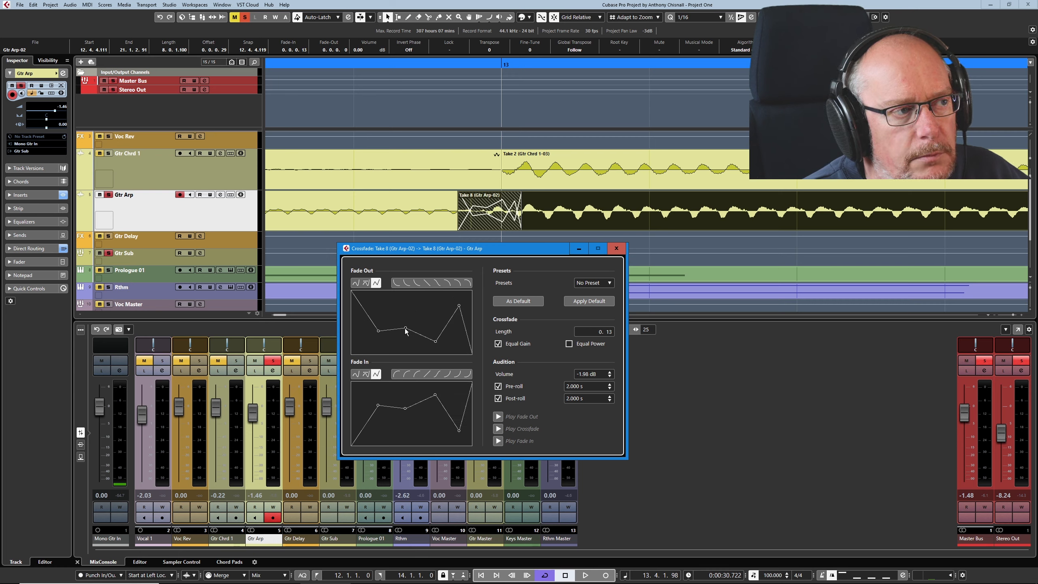
# - Try the spline and preset fade curve shapes, ending on smooth curved fades
pyautogui.click(398, 282)
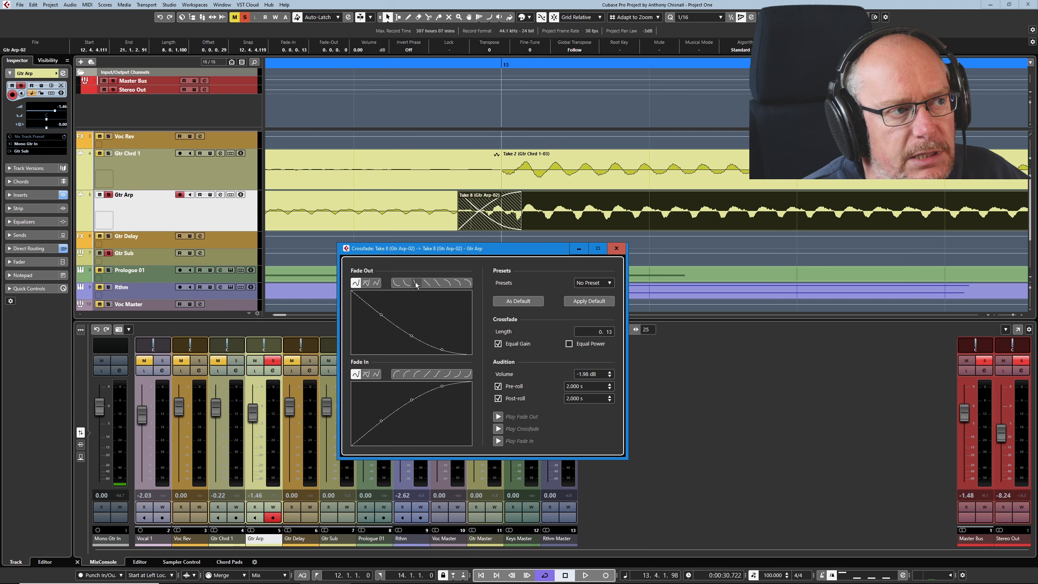
pyautogui.click(467, 283)
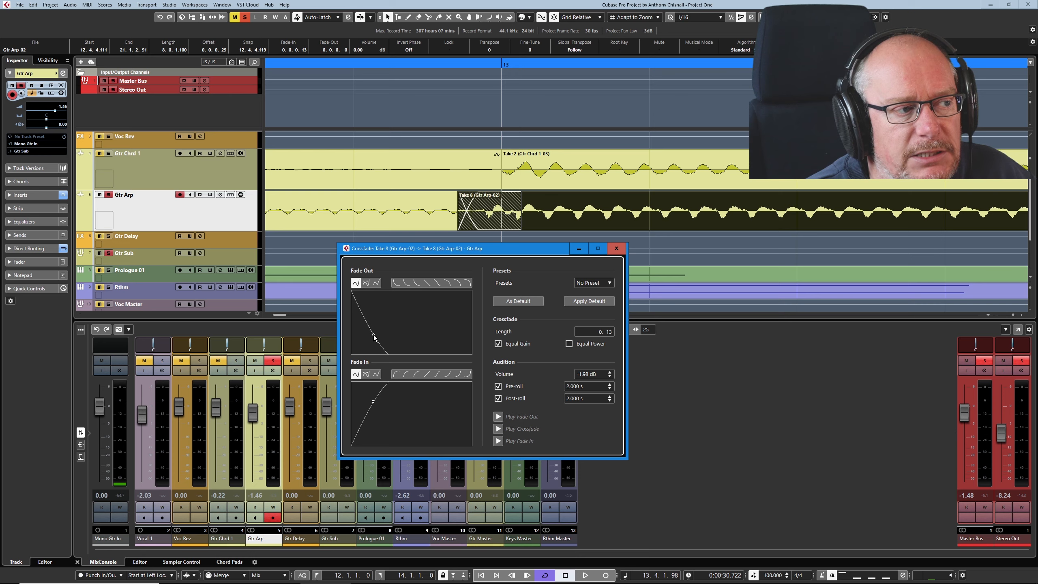
pyautogui.click(365, 283)
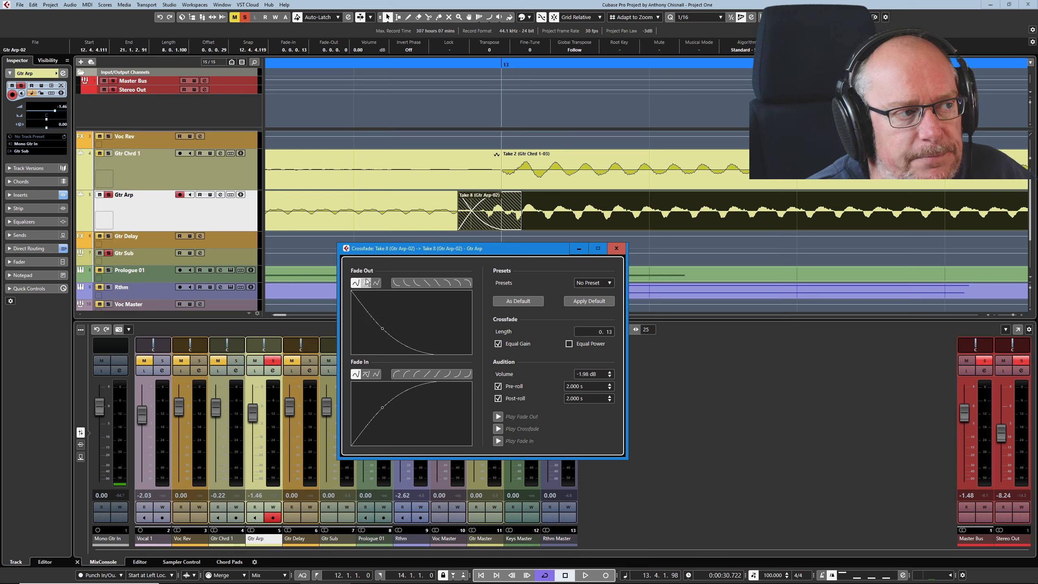
pyautogui.click(366, 283)
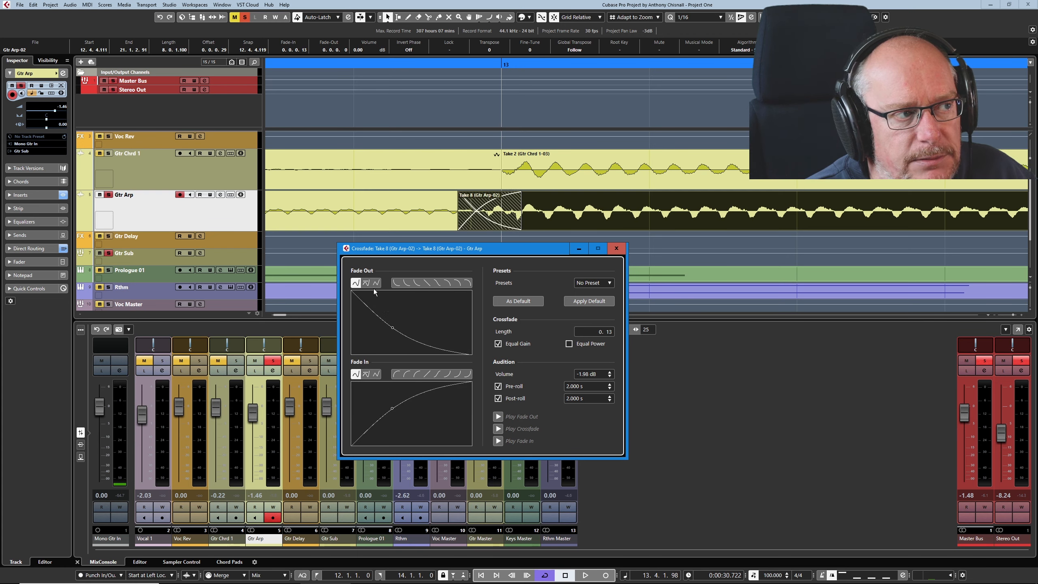
pyautogui.moveTo(394, 331)
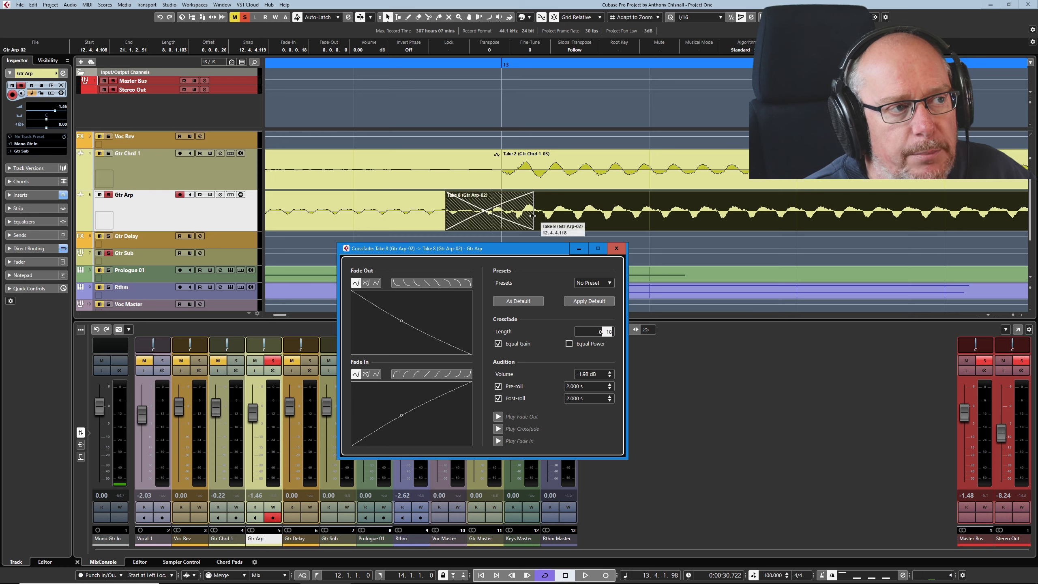
# - Reopen the Crossfade editor to confirm the 0.15 crossfade length
pyautogui.click(616, 248)
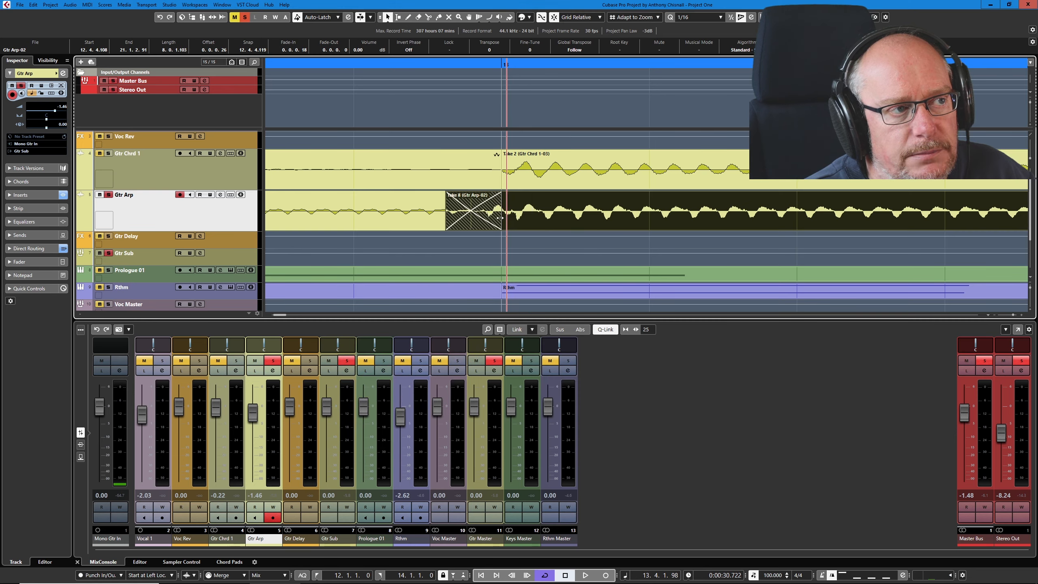
pyautogui.doubleClick(482, 211)
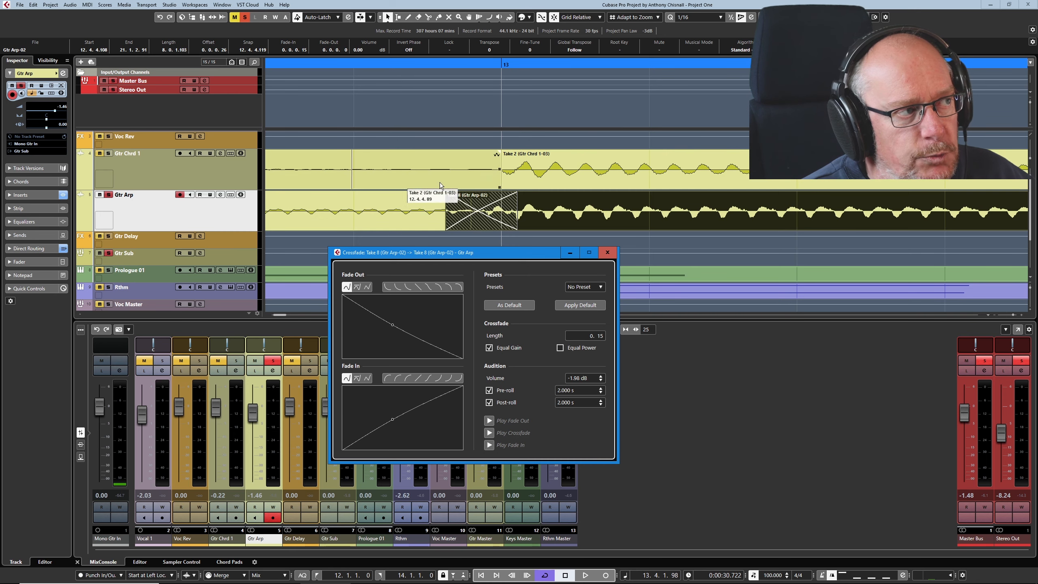
pyautogui.moveTo(490, 432)
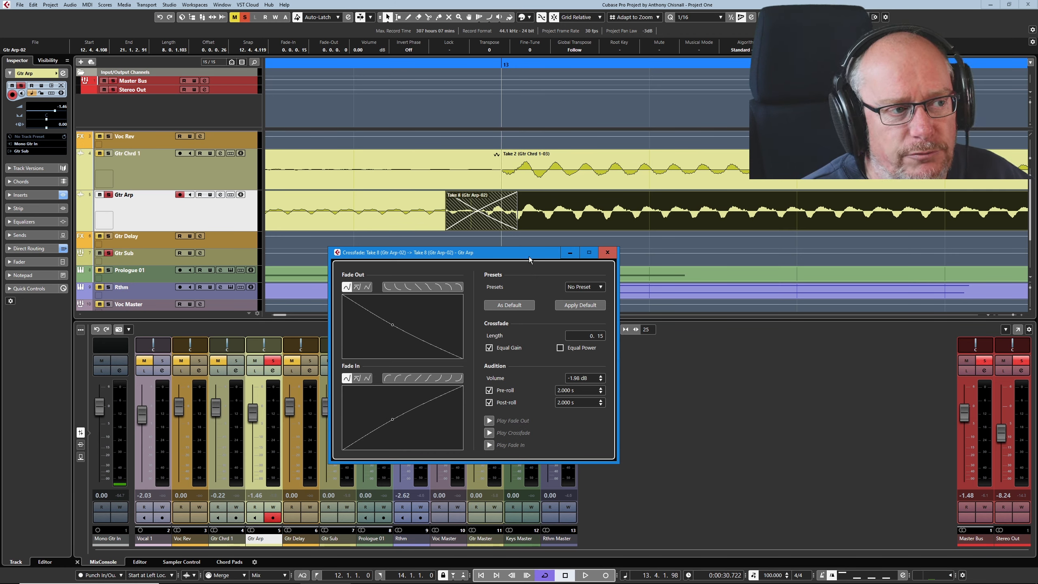
pyautogui.moveTo(526, 150)
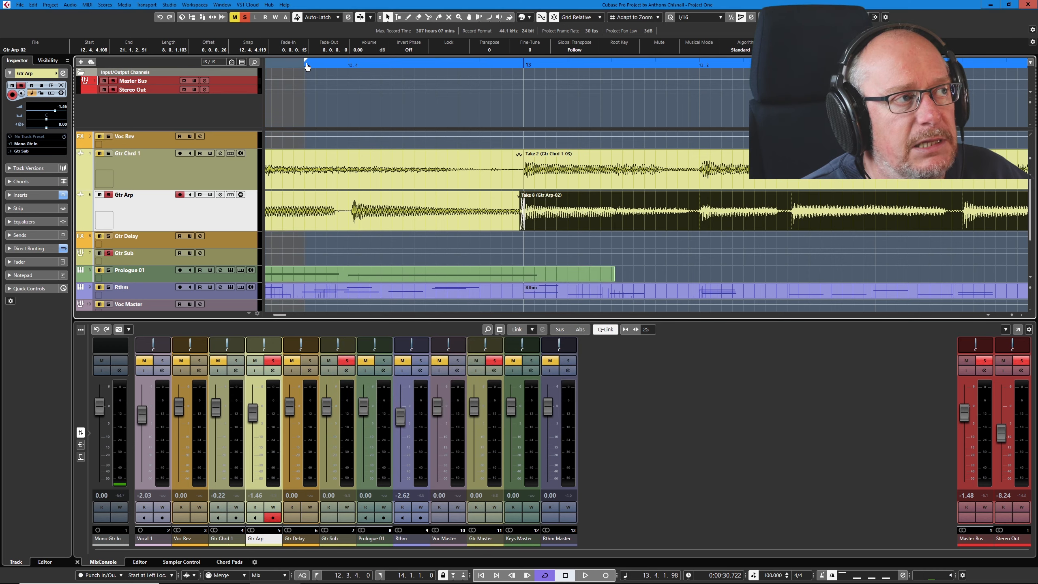
# - Extend the right locator past the crossfade and select the crossfade area
pyautogui.click(559, 328)
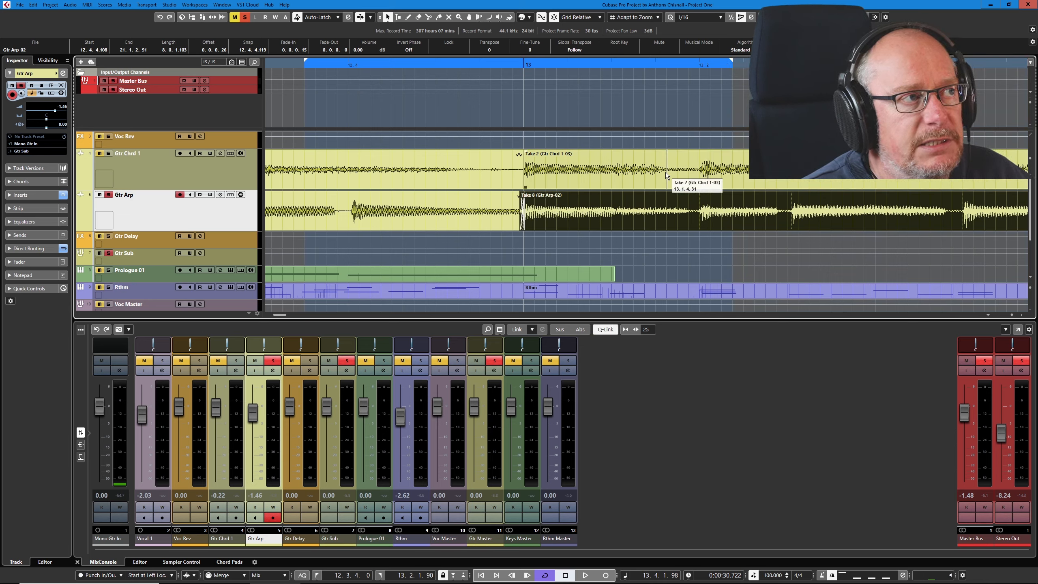
pyautogui.click(584, 574)
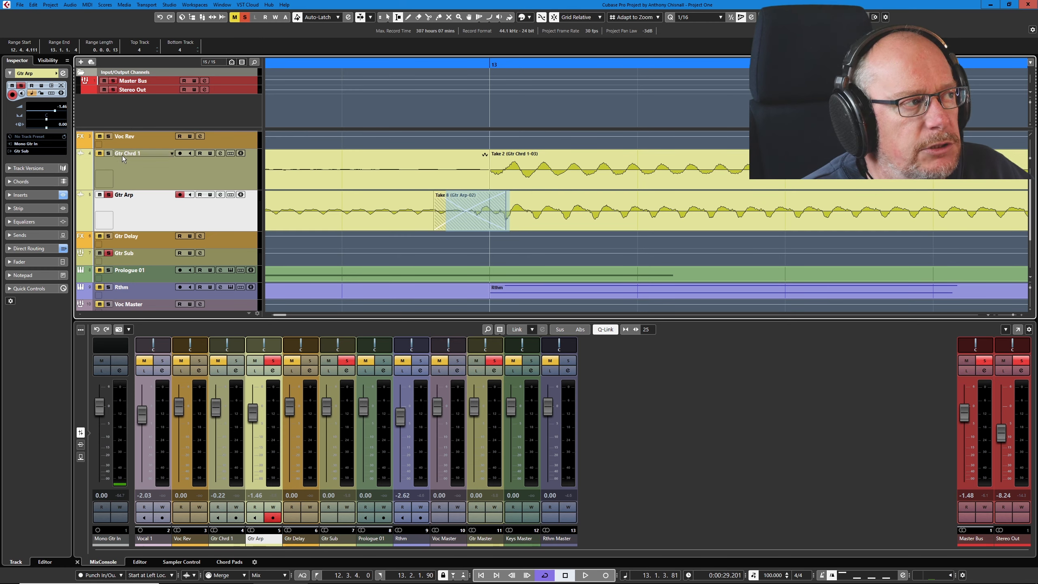
pyautogui.click(133, 153)
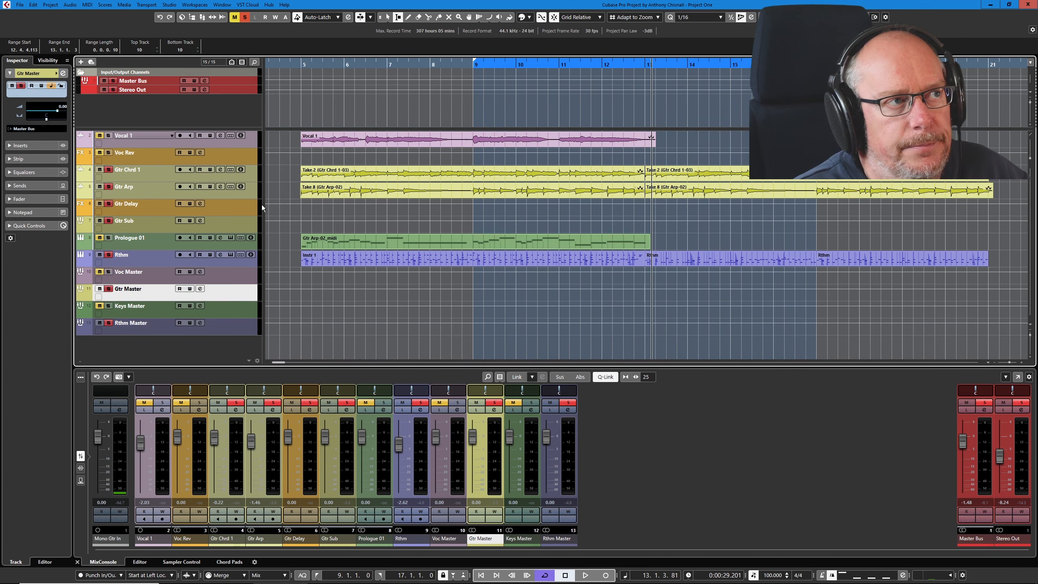
# - Start looped playback of bars 9 to 17
pyautogui.click(584, 574)
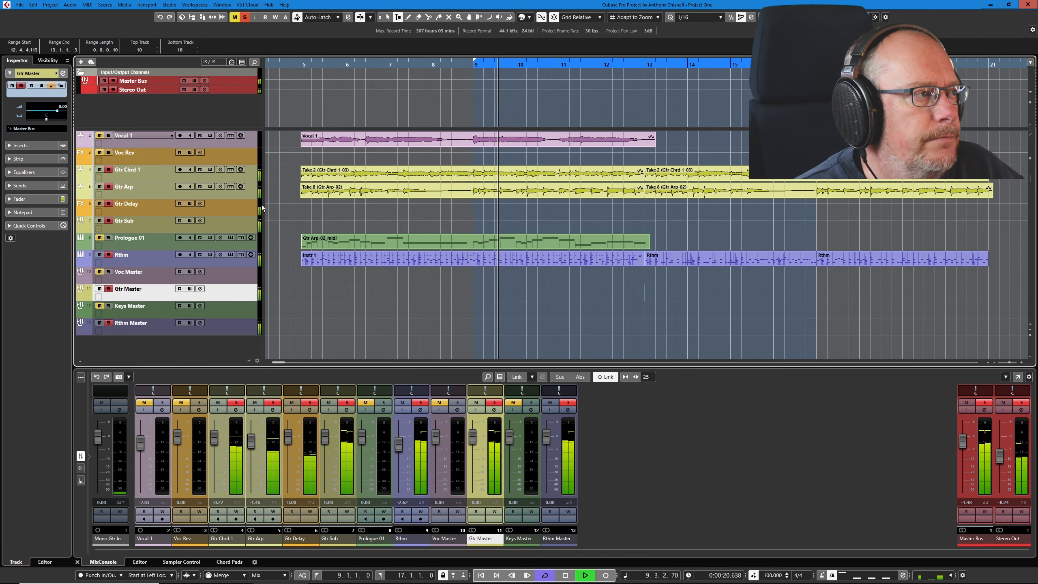